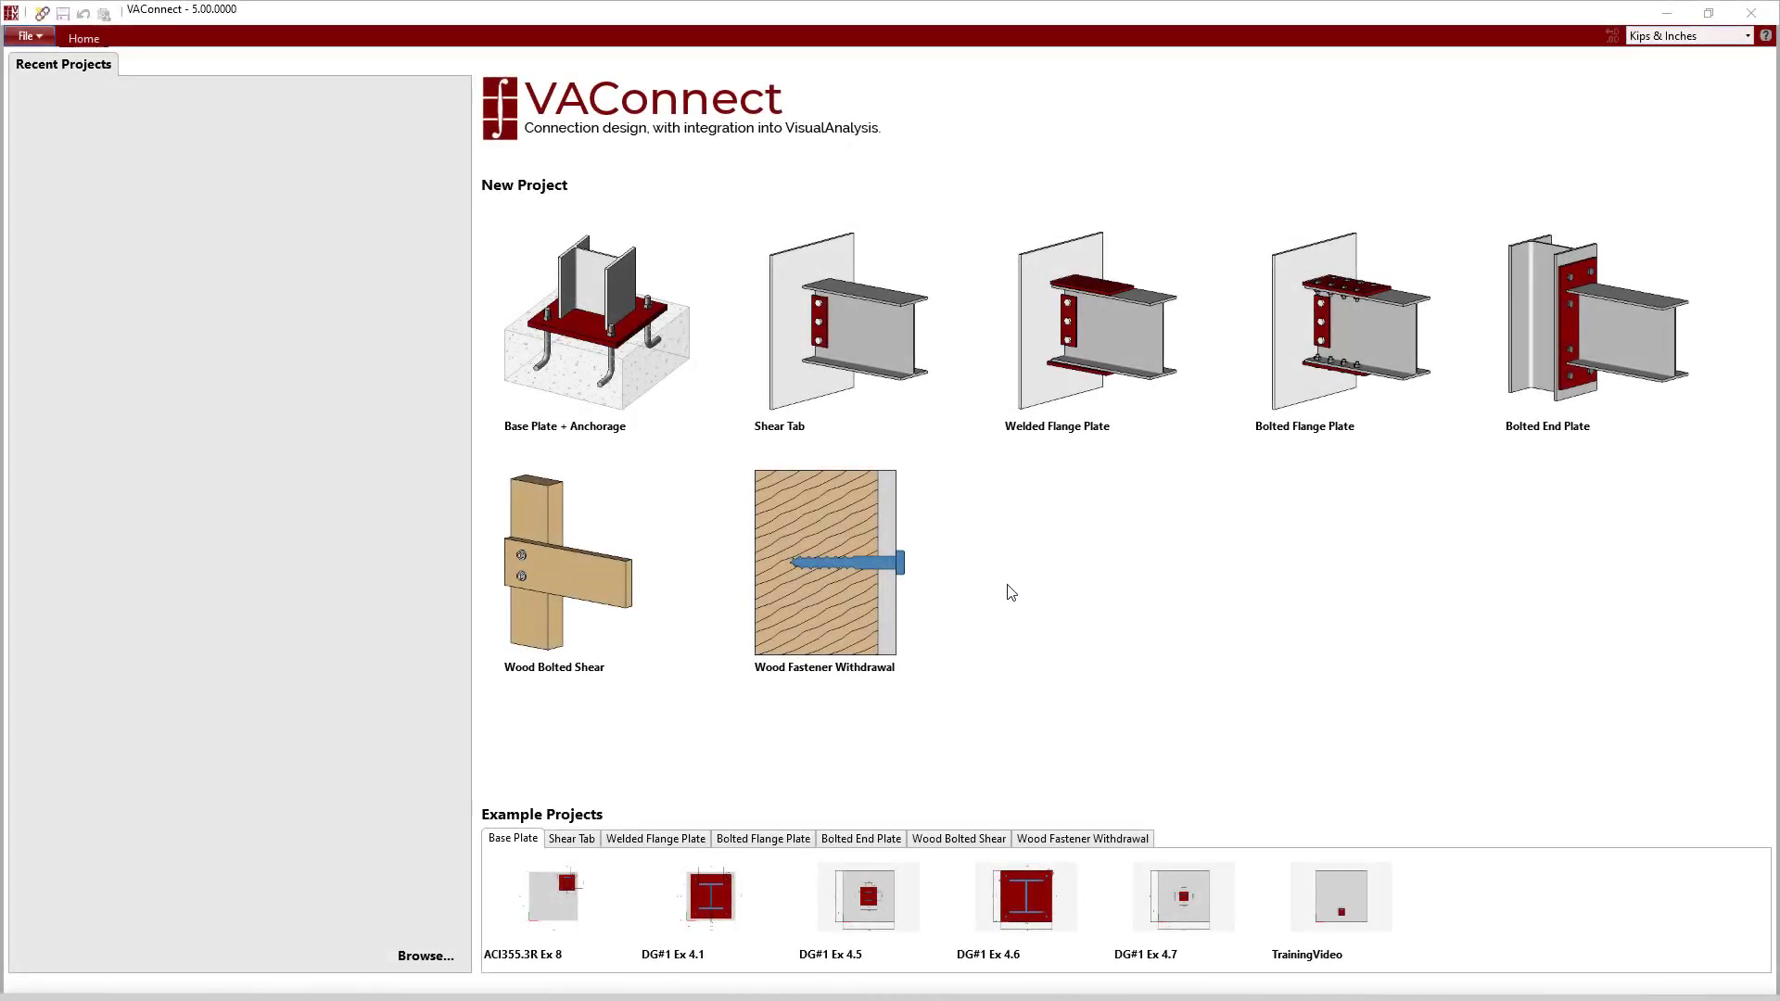
mouse_move(1094, 335)
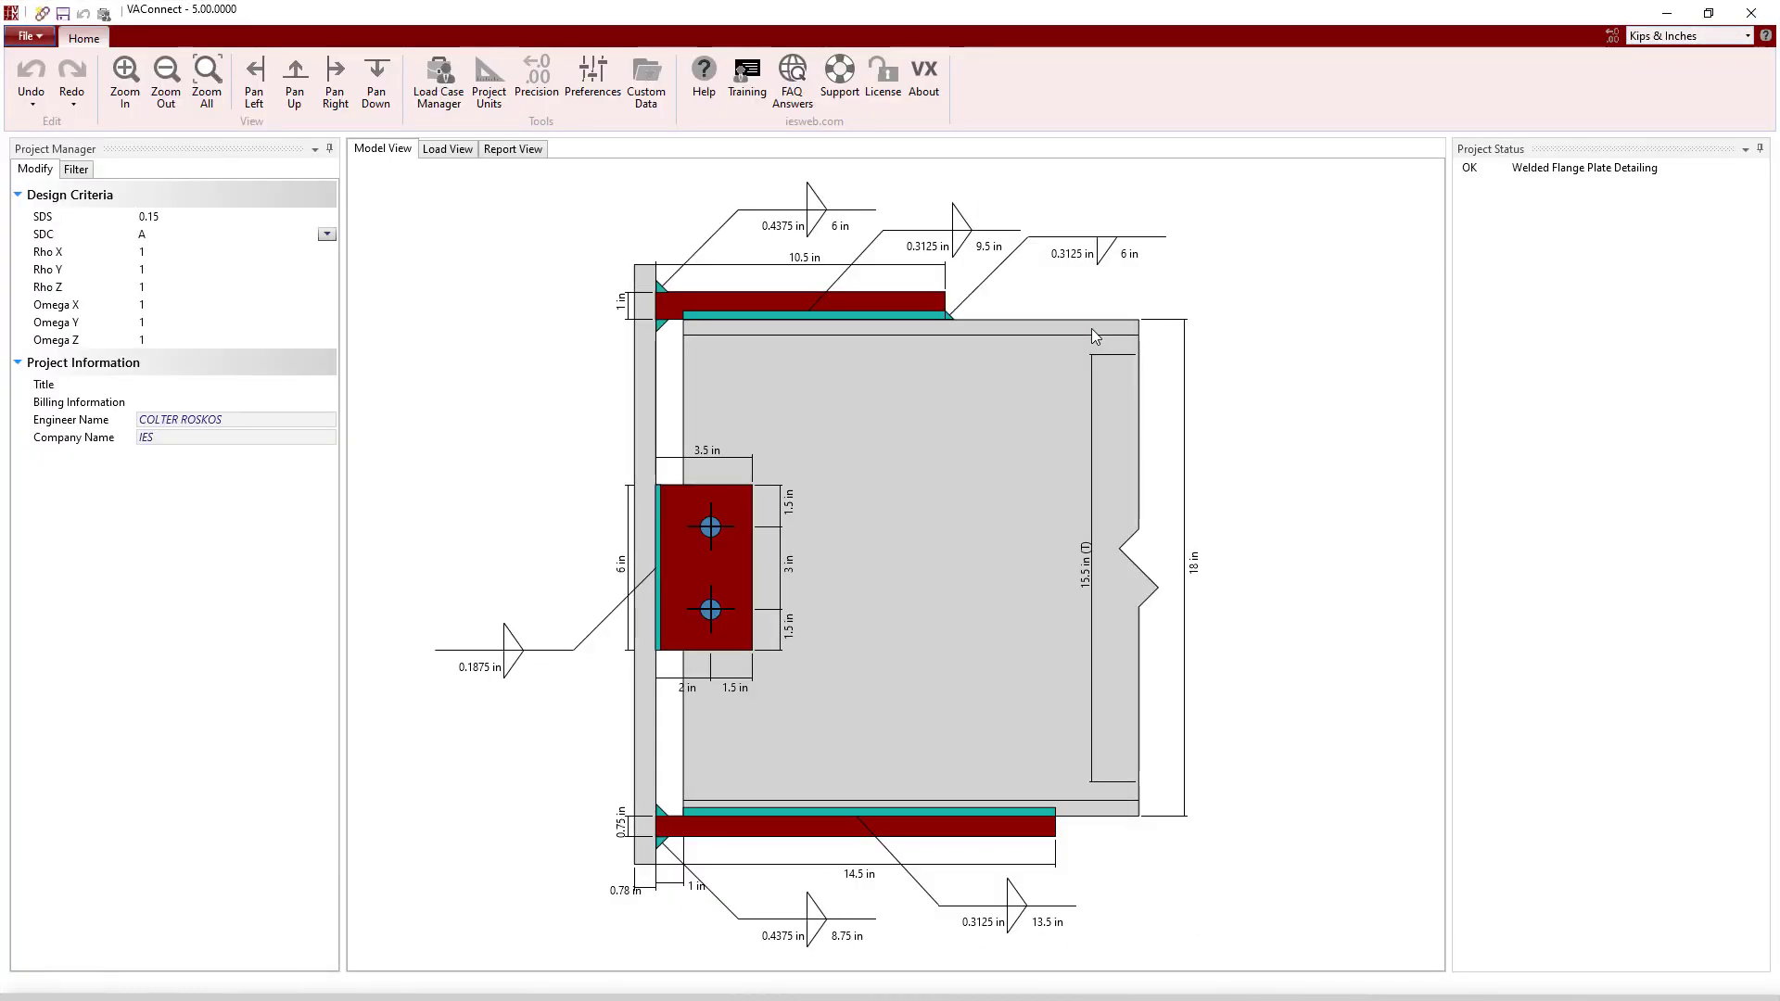
Give the shear tab three 0.875 in Group B bolts on a 4 in wide plate
left_click(710, 567)
type("3")
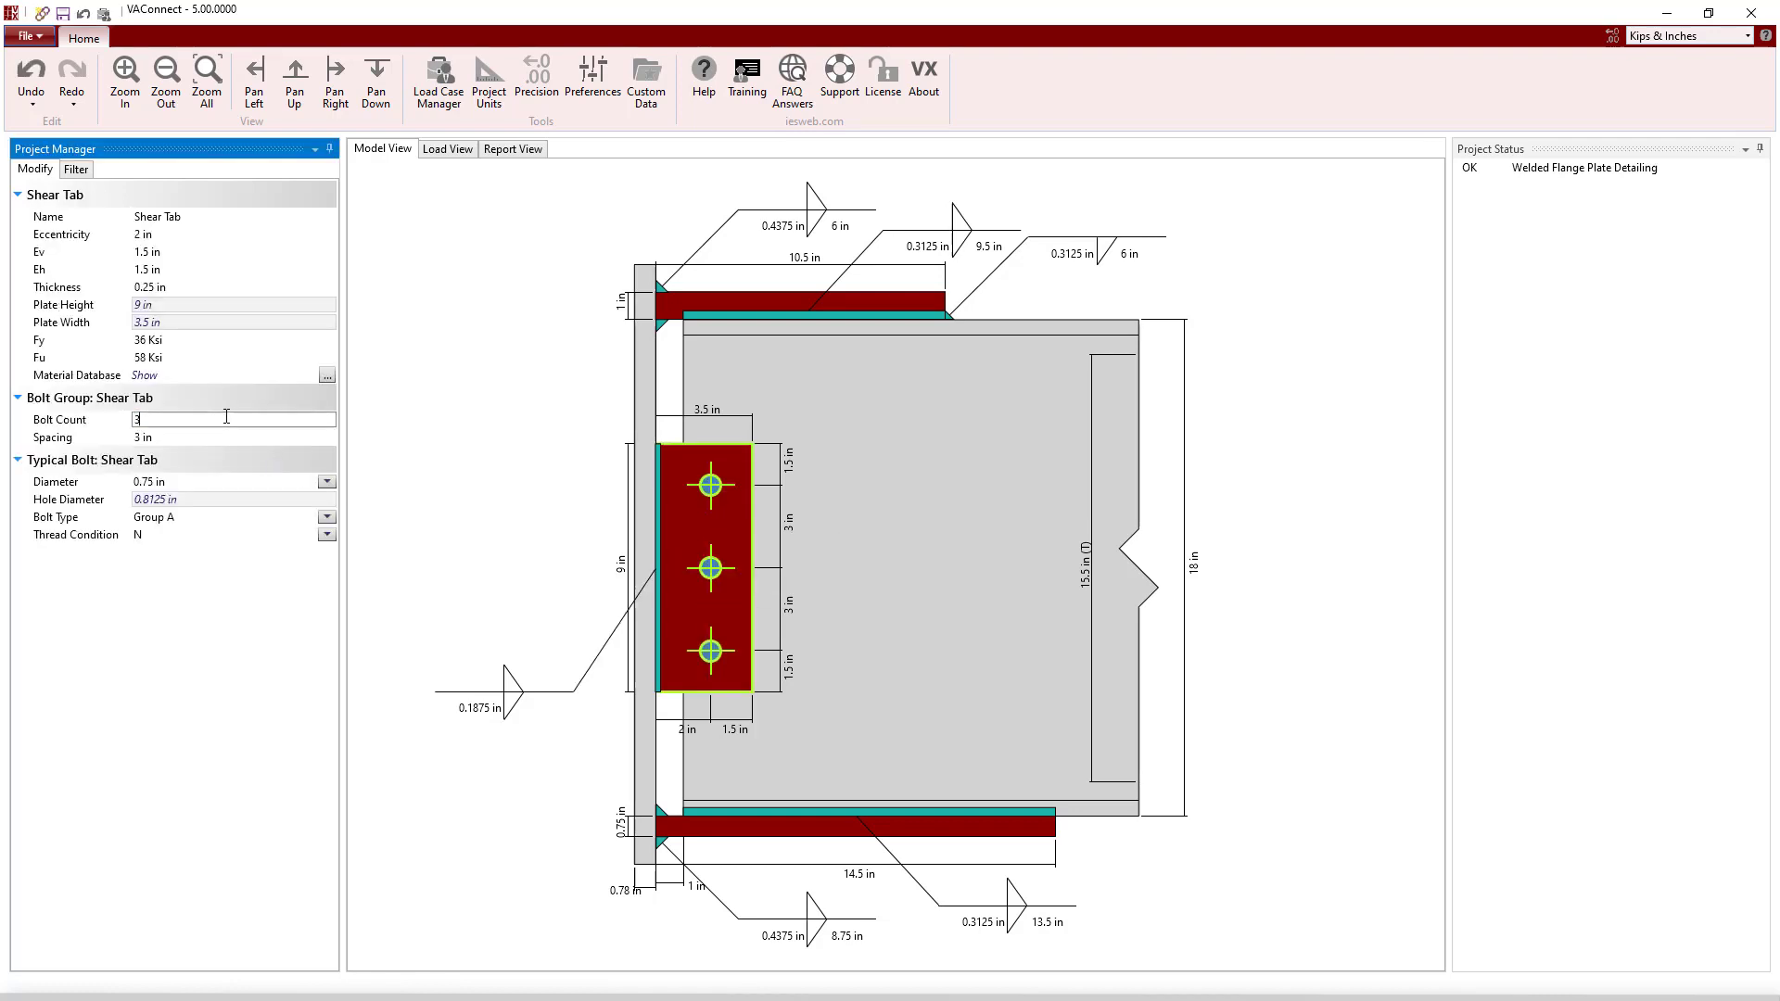
left_click(328, 481)
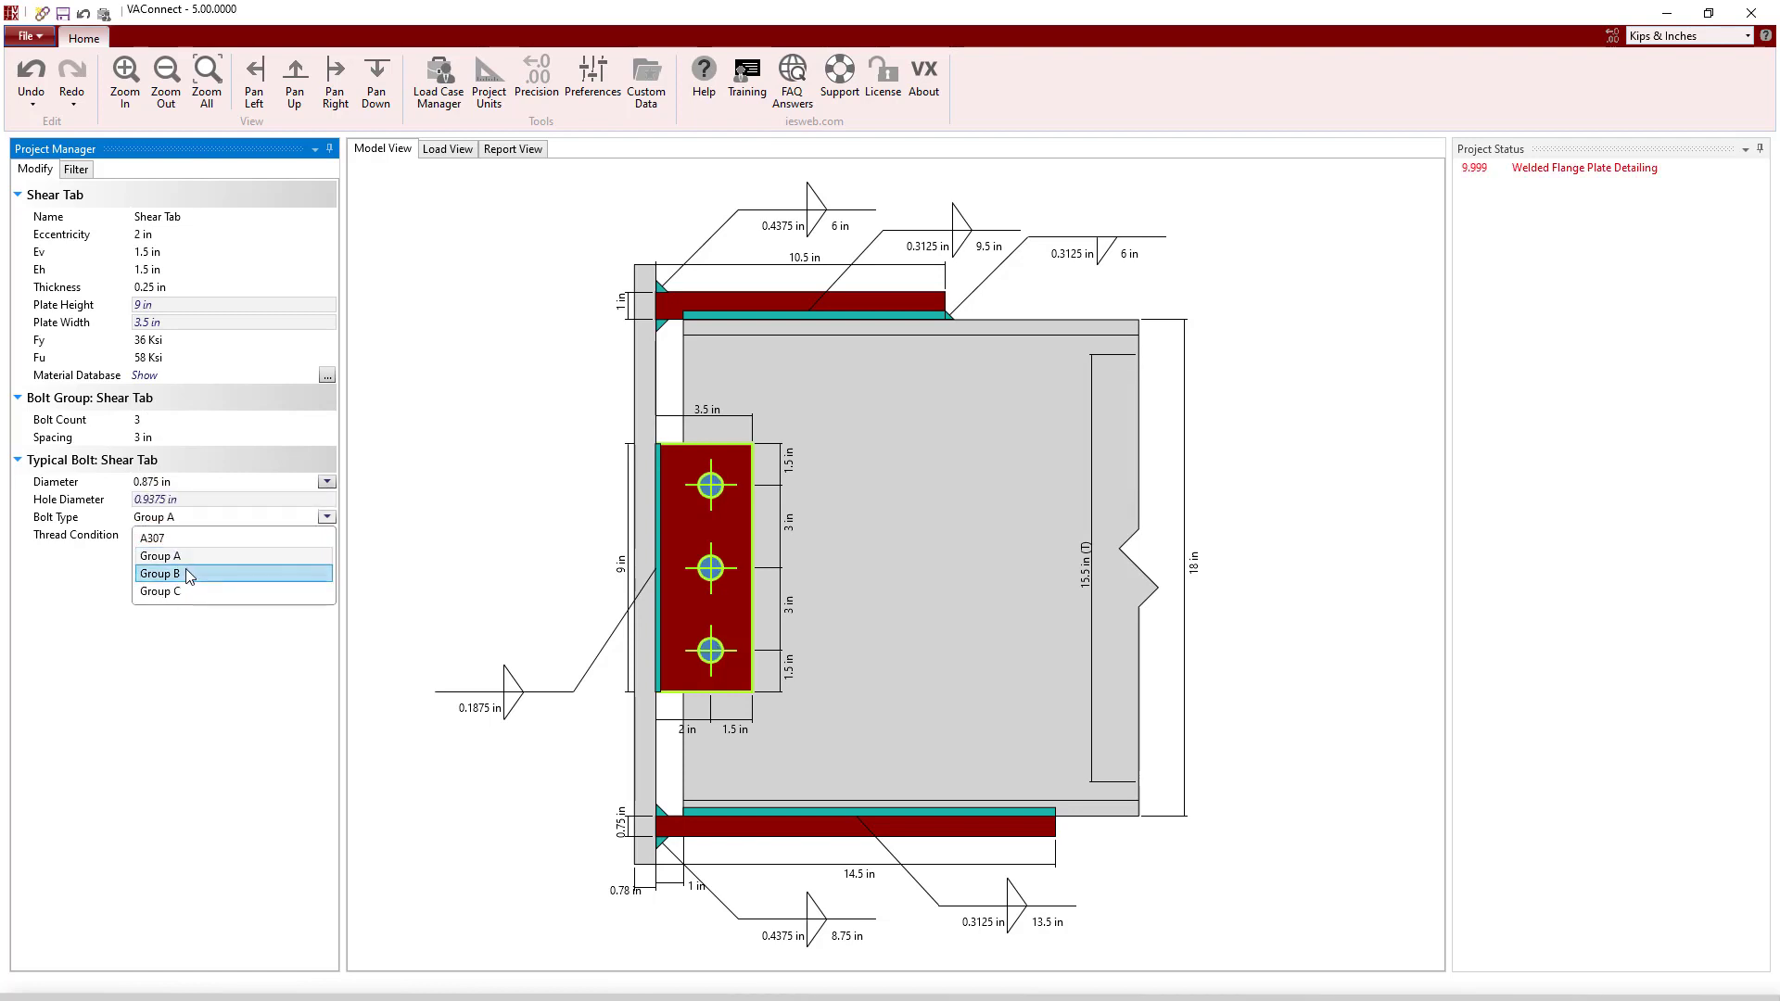
left_click(161, 573)
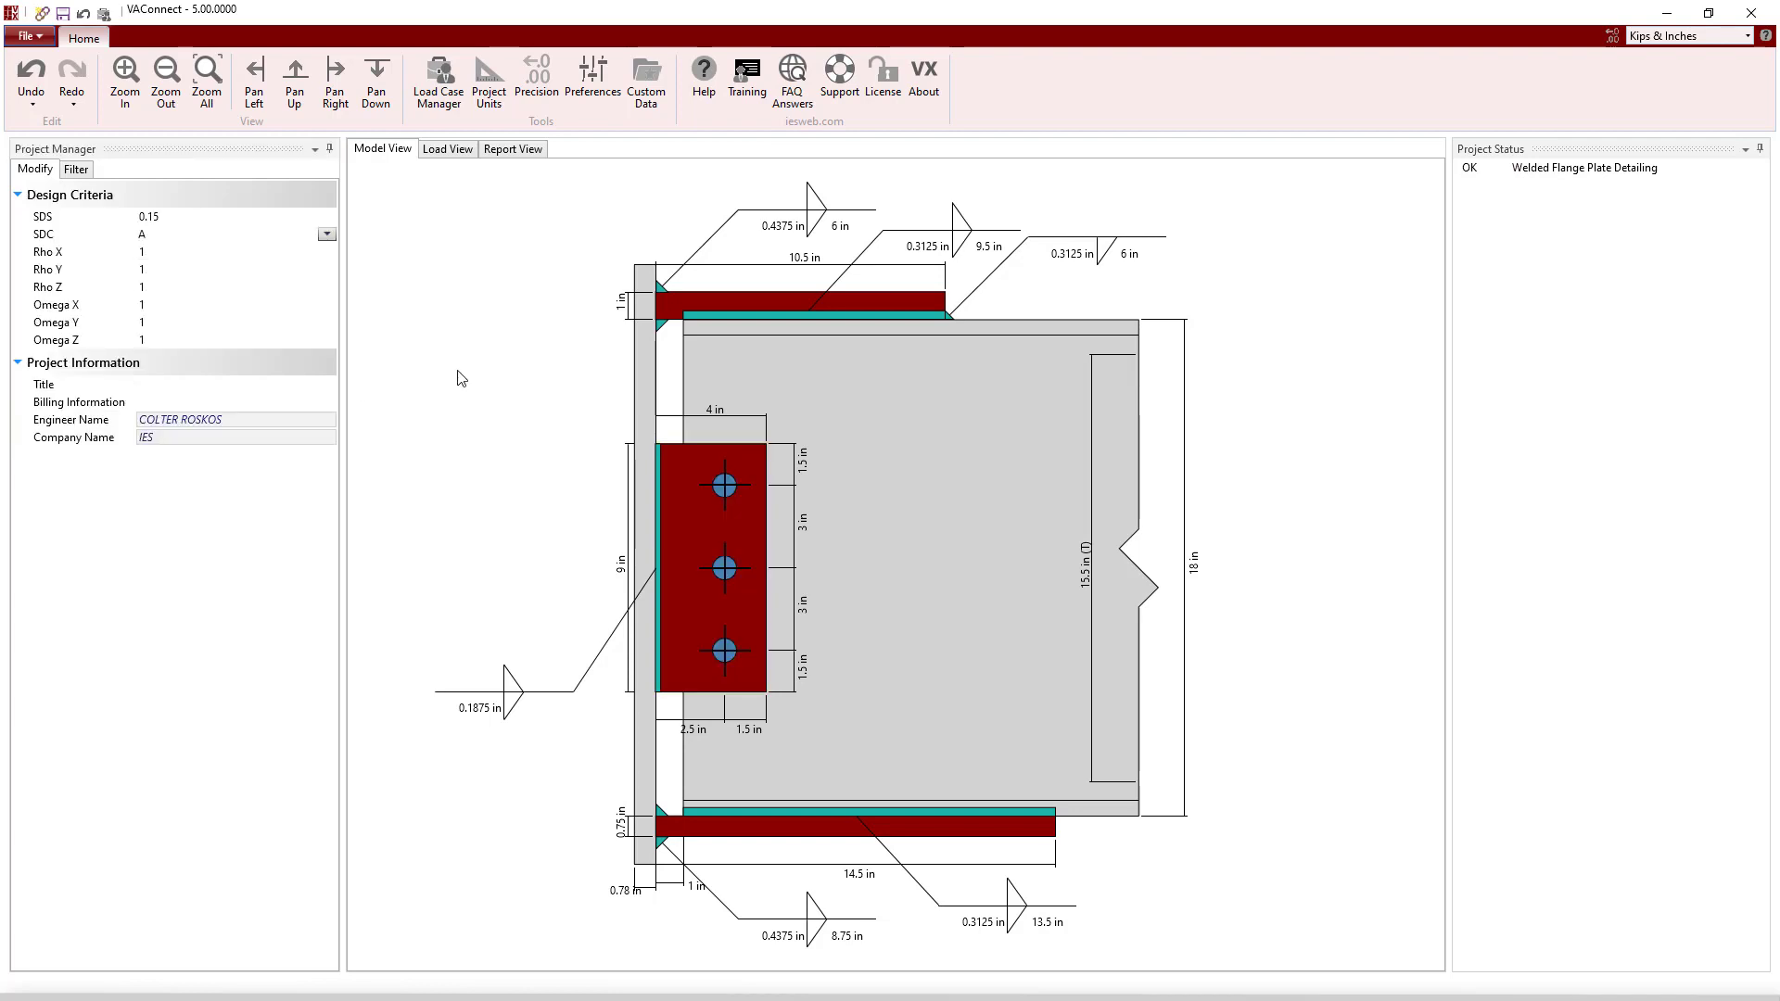
Enter D and L reactions (10, -1500, etc.) for Load Set 1 and name a new 'Load Set 2'
left_click(445, 149)
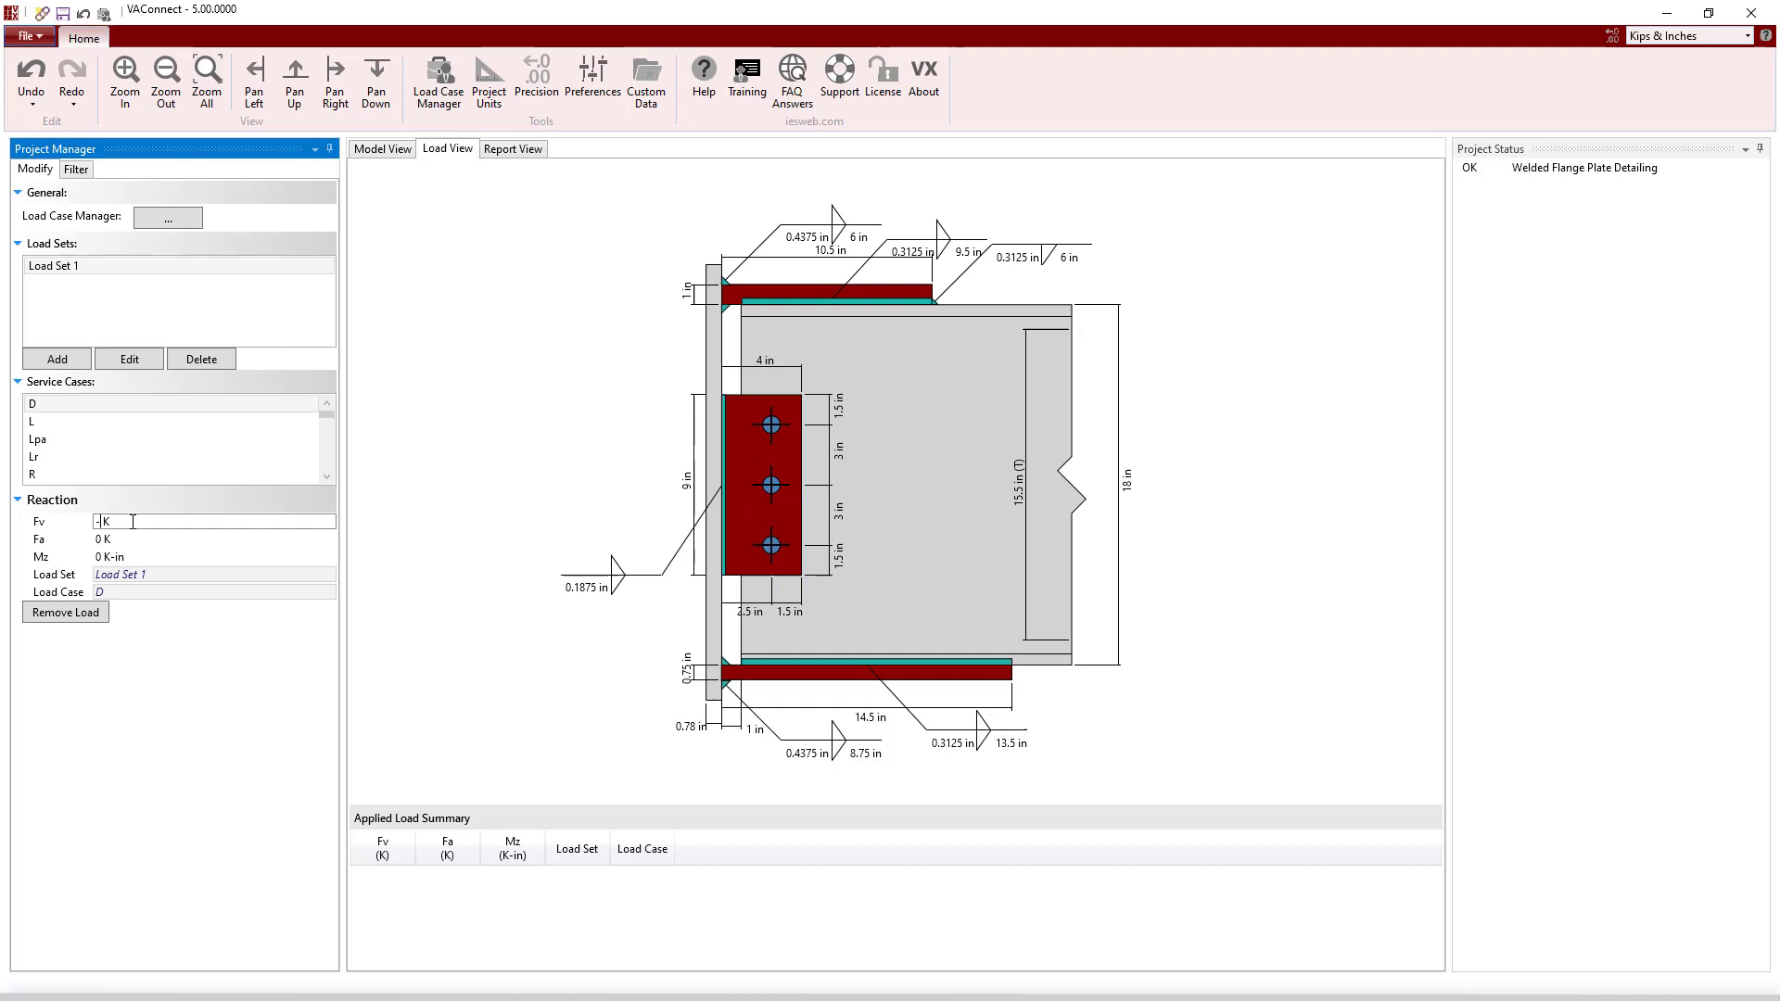
type("10")
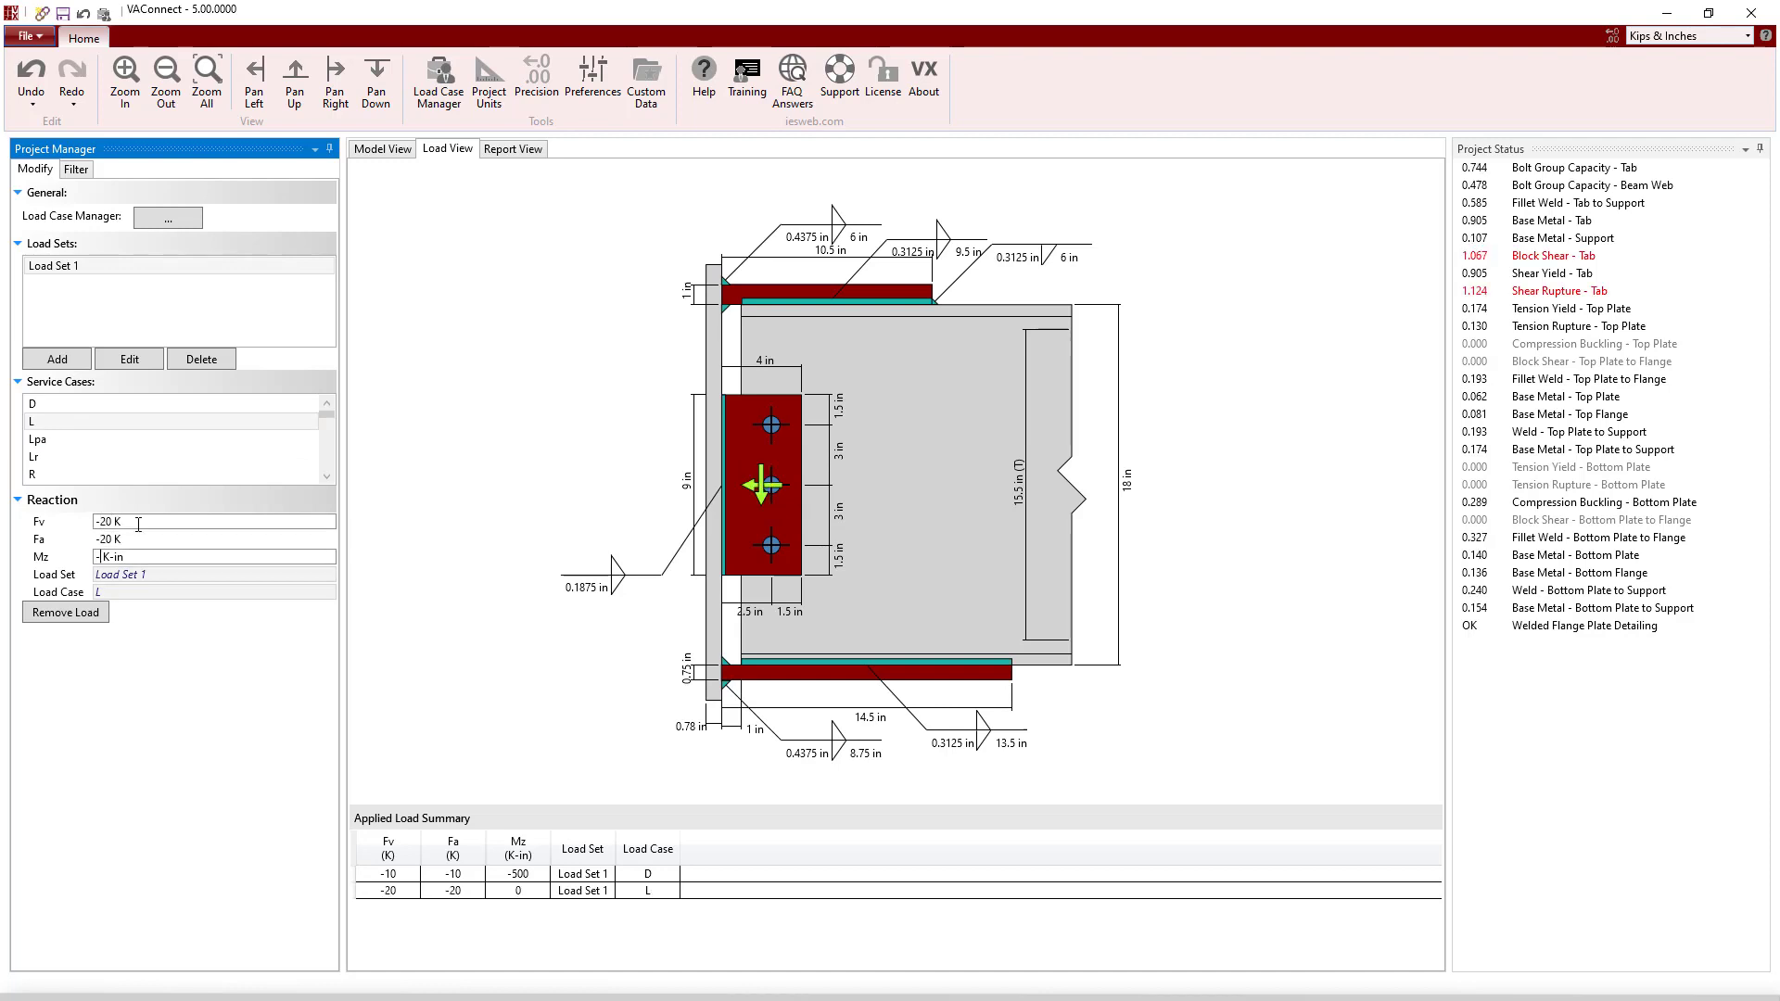
type("-1500")
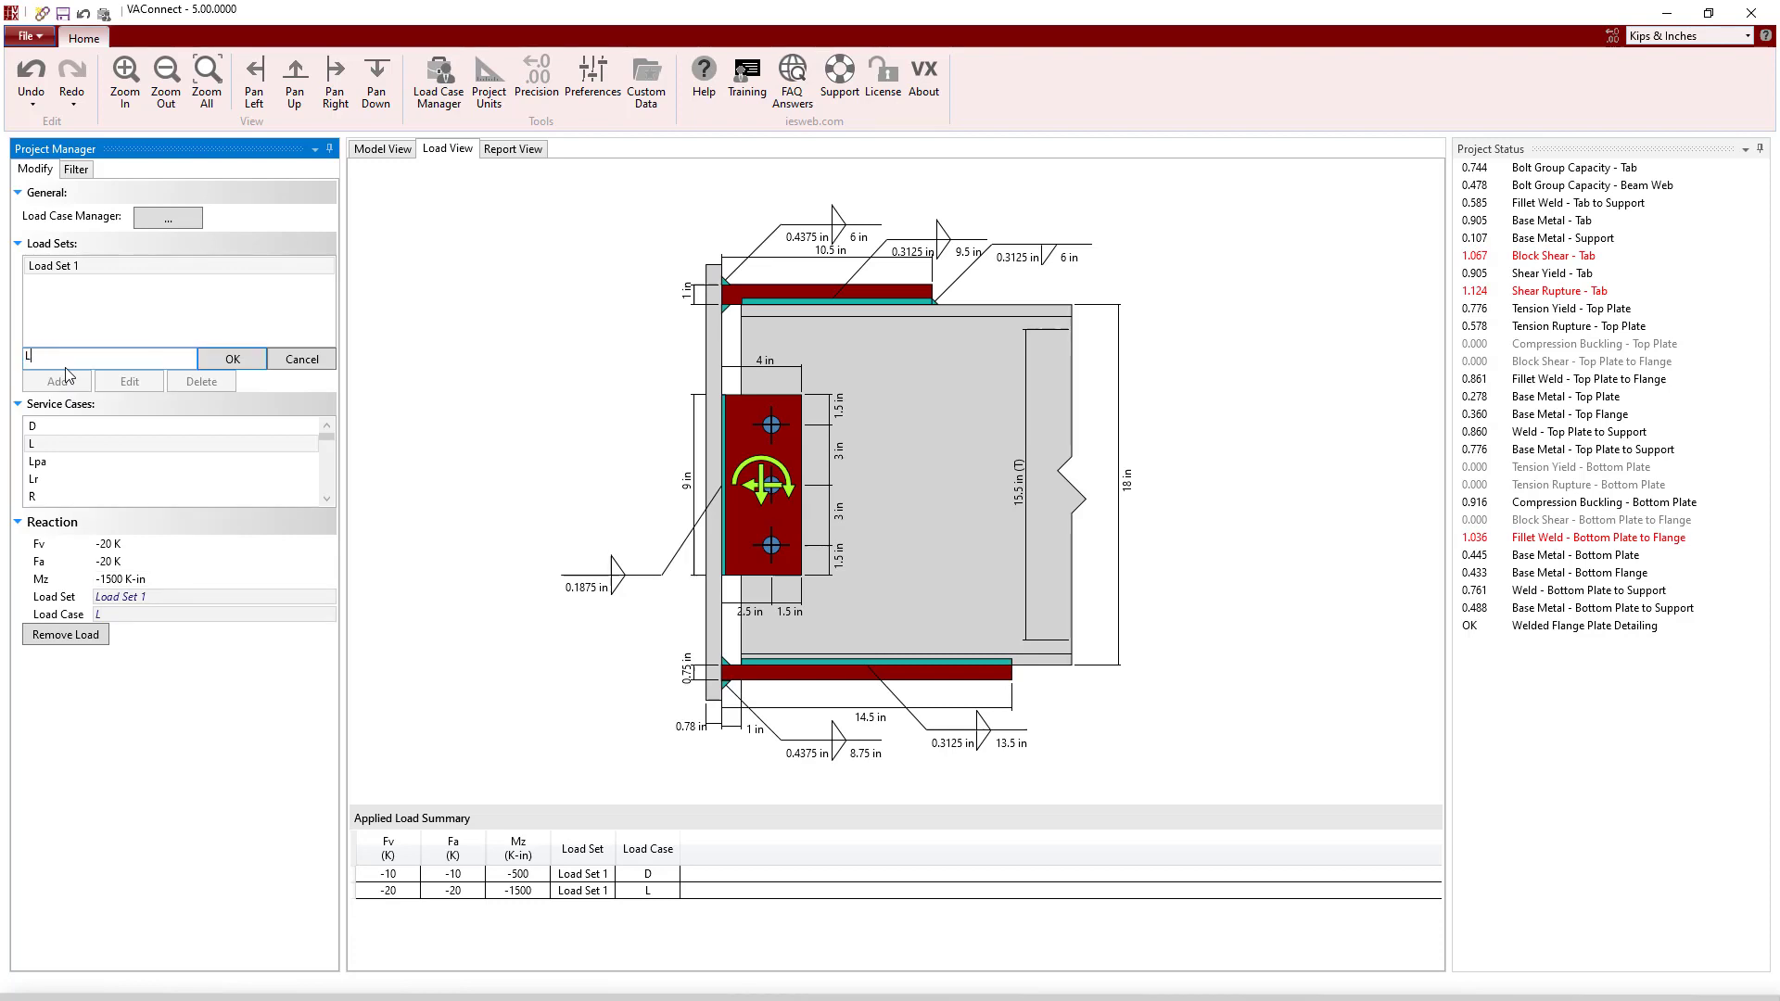
type("Load Set 2")
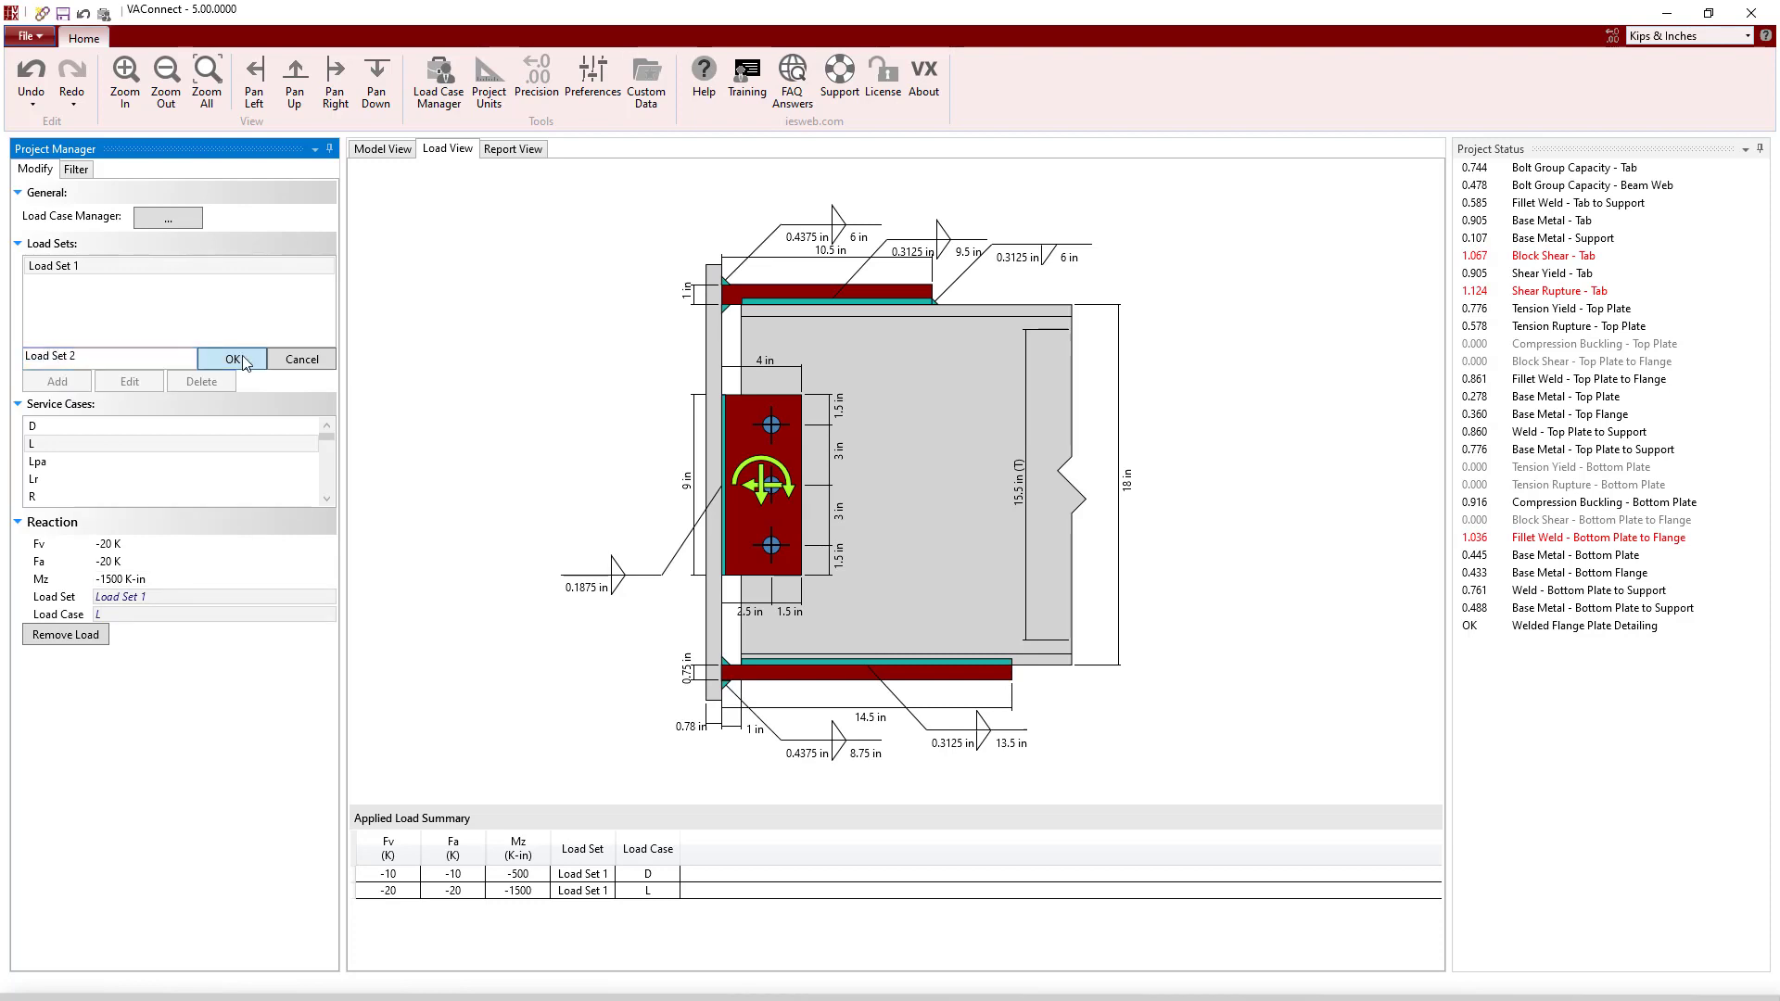
Create Load Set 2 with D reactions -15/-25/-400 and L reactions -25/-20/-1000
left_click(232, 359)
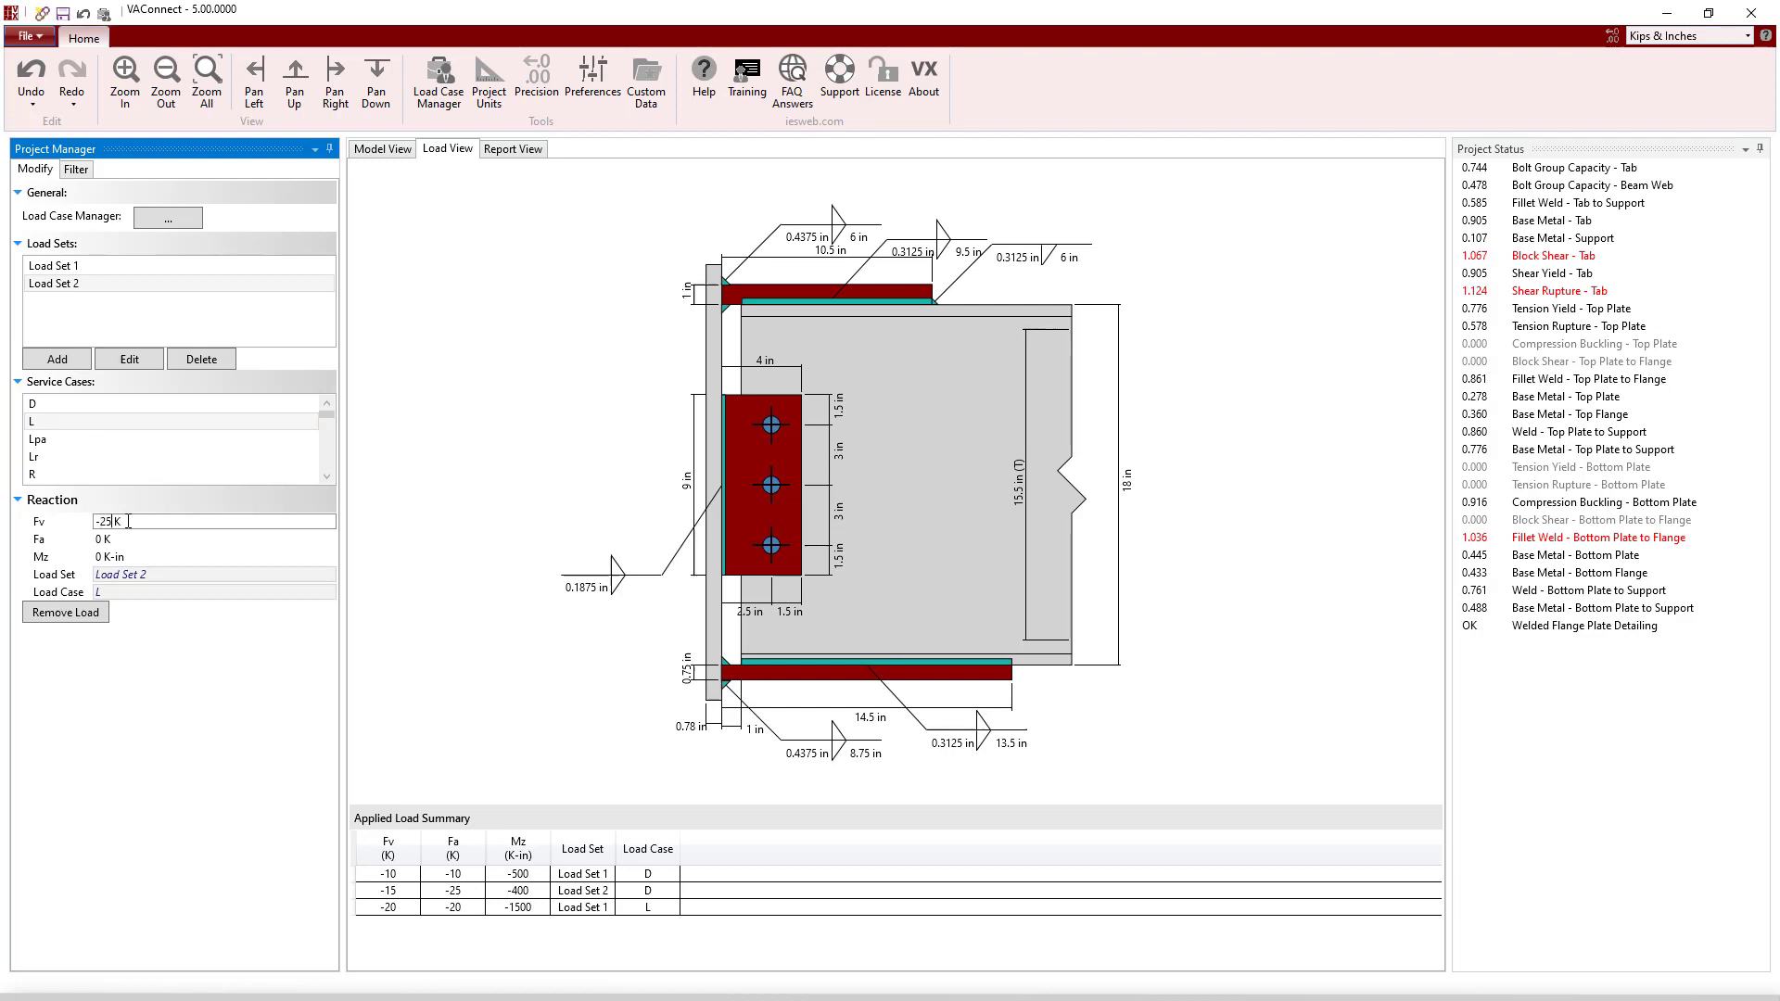
type("-1000")
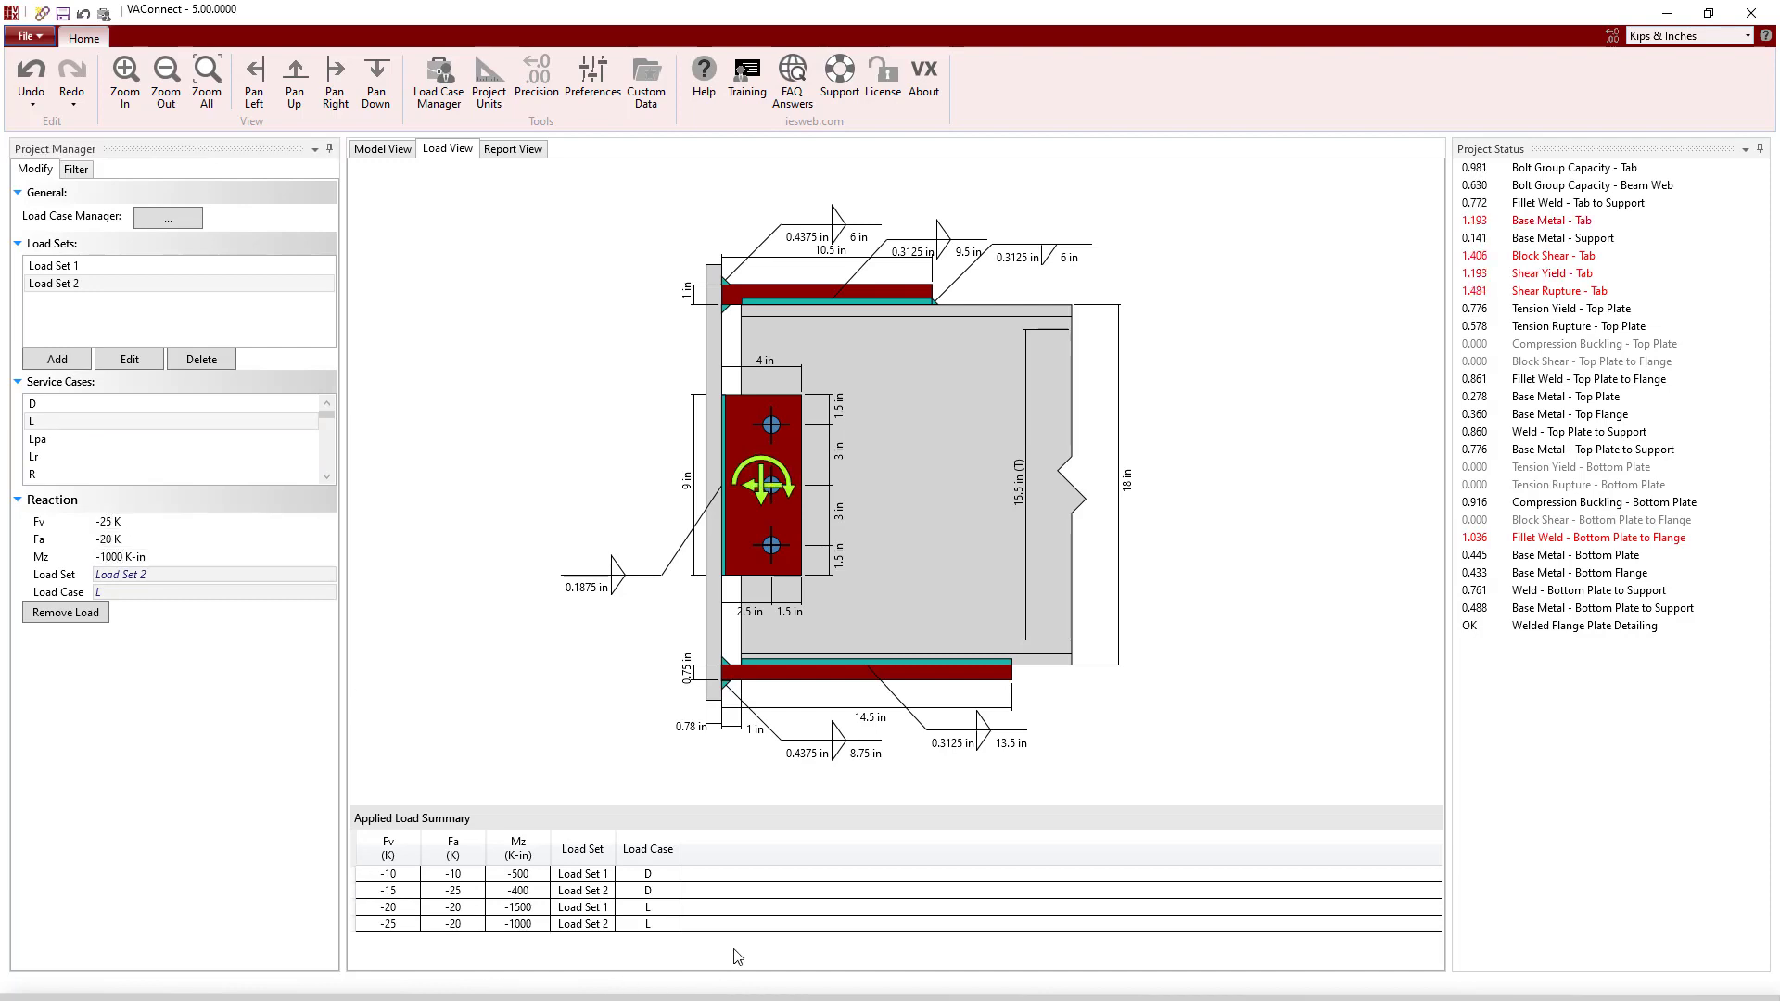
left_click(167, 217)
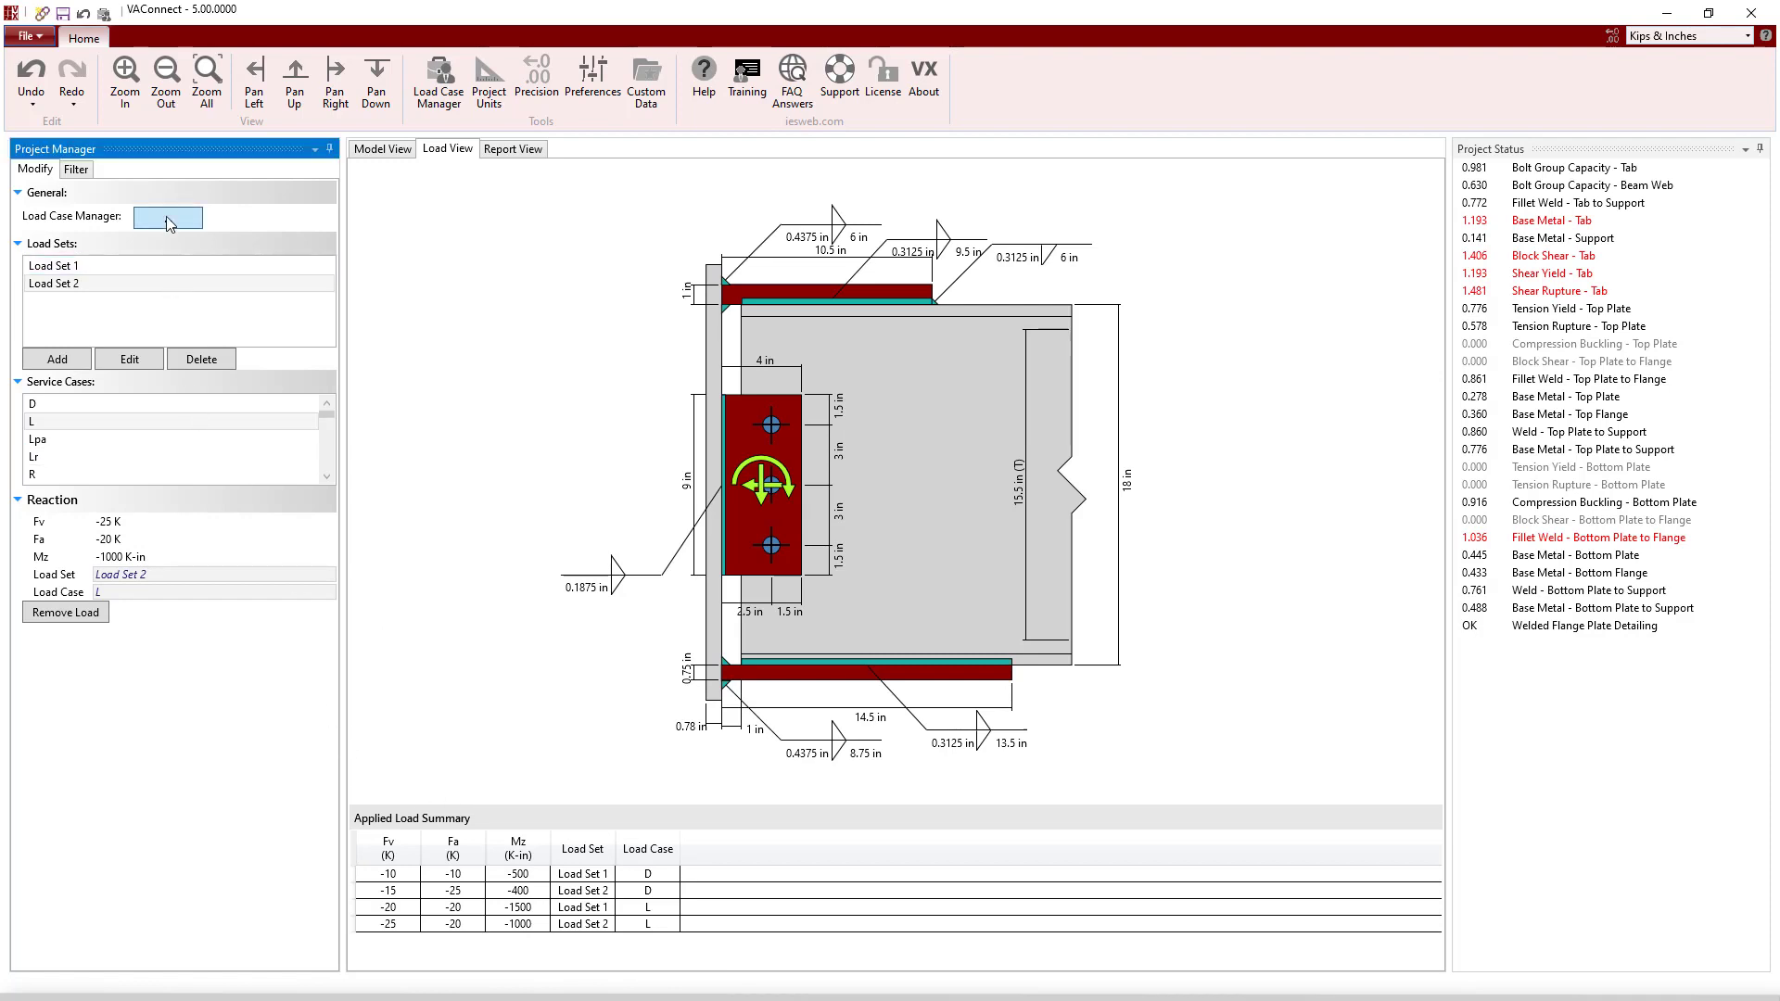
left_click(167, 216)
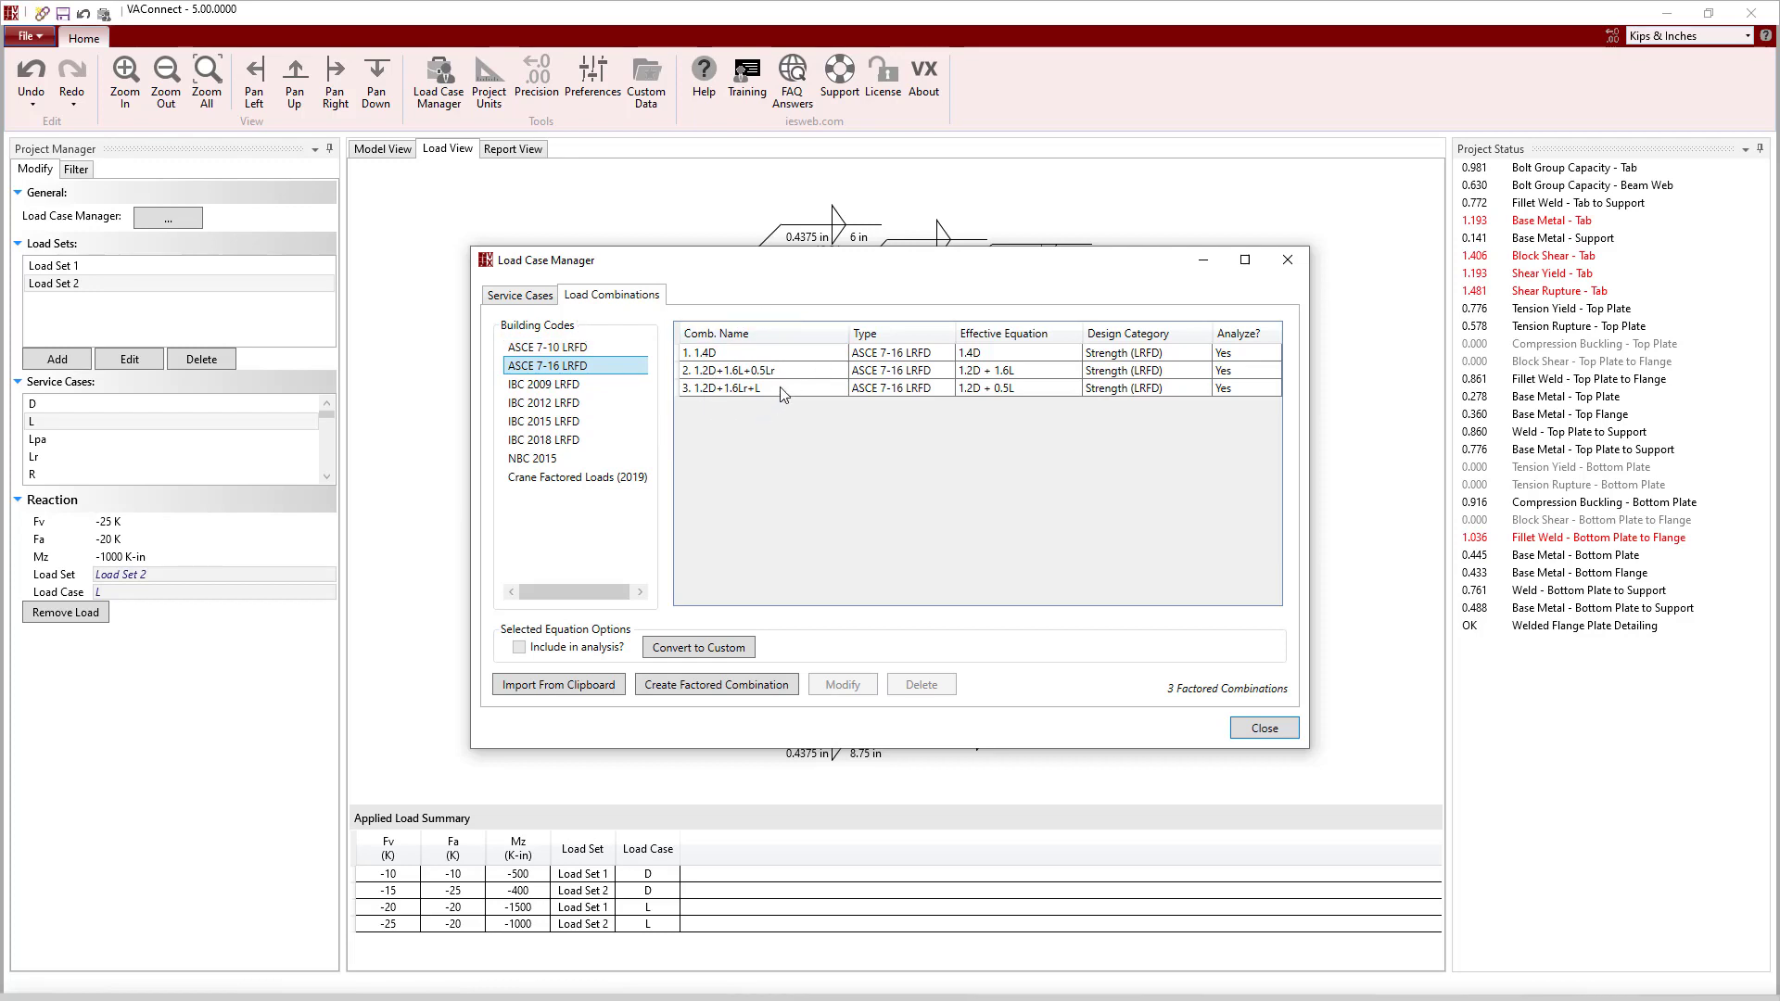
mouse_move(698, 647)
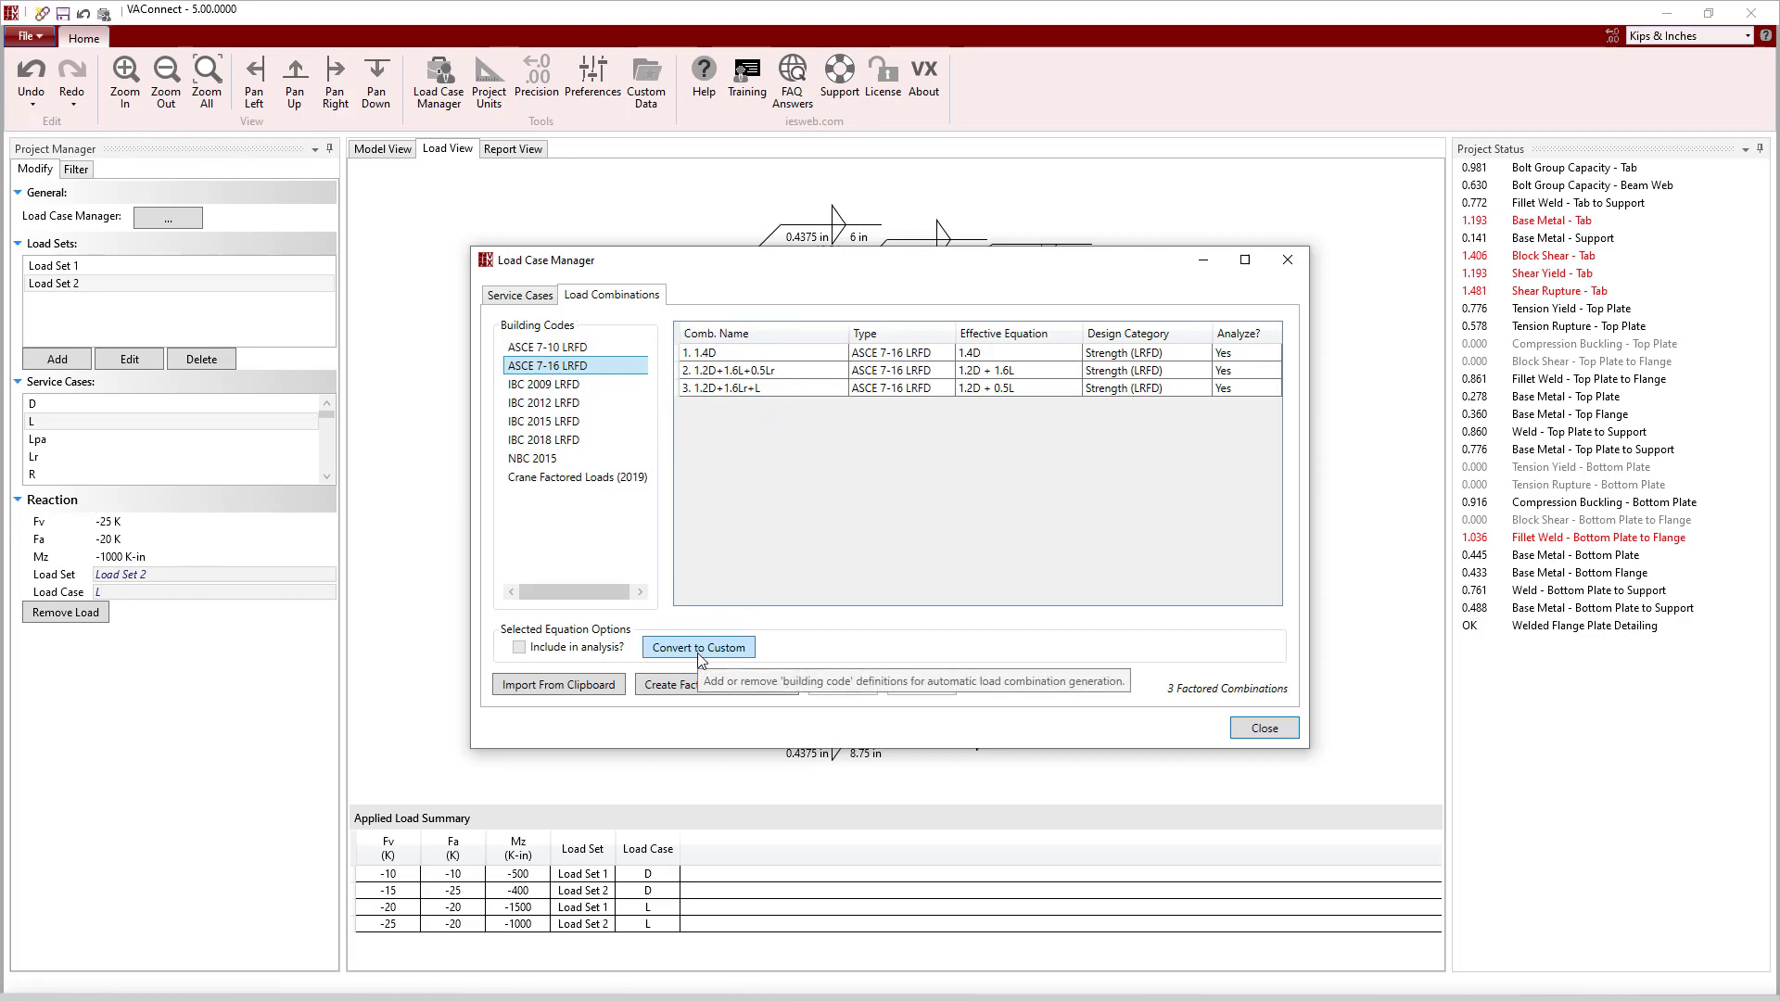
mouse_move(775, 679)
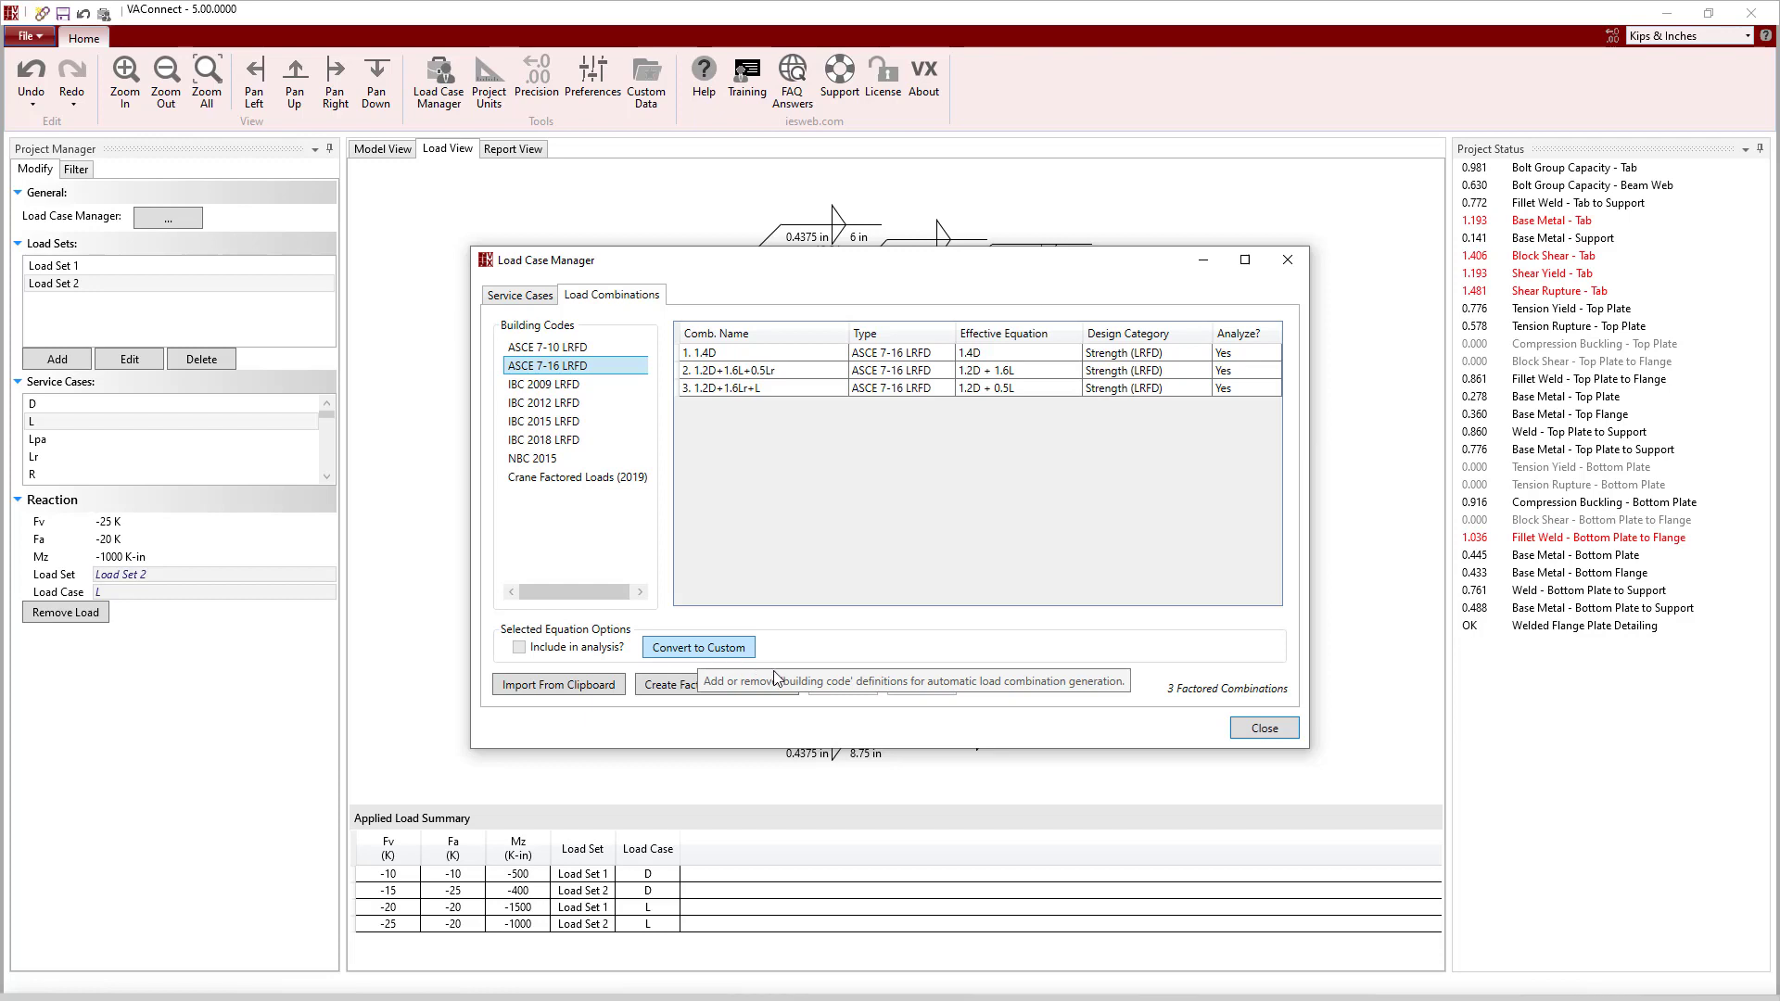
left_click(1262, 728)
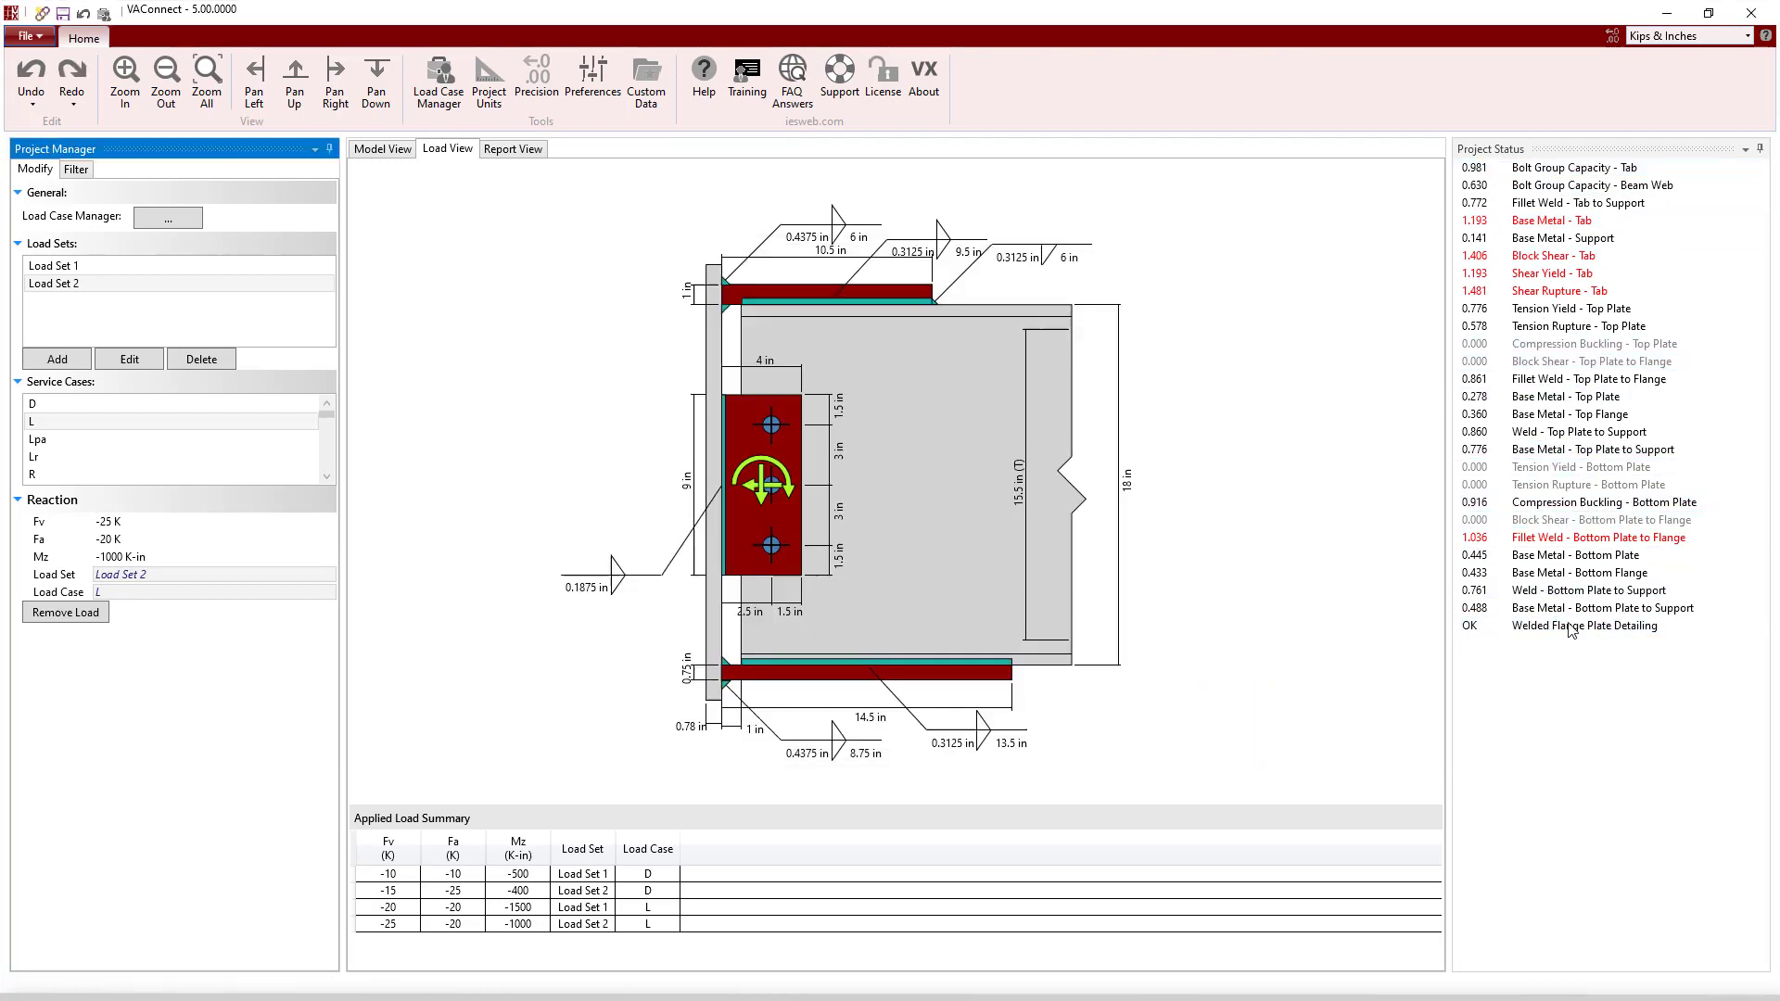
Inspect the failing Block Shear – Tab check (1.406 ratio), then apply the Load Set 2 live reaction
left_click(1551, 256)
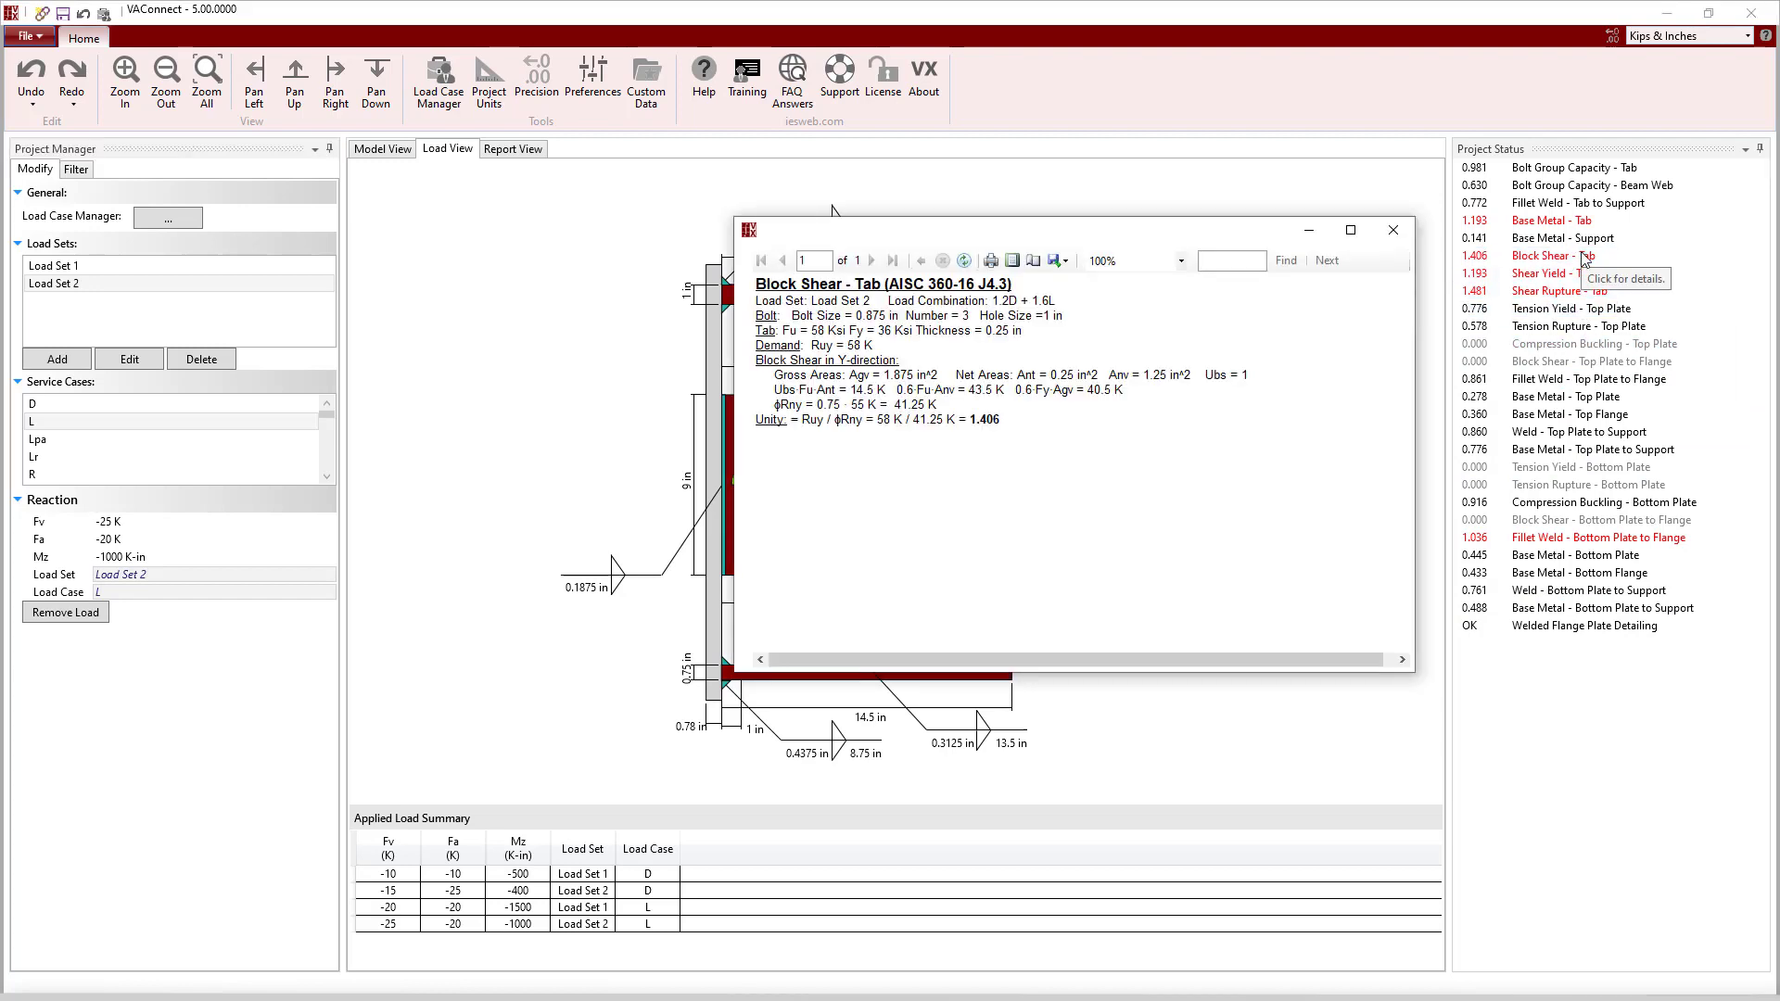
mouse_move(961, 446)
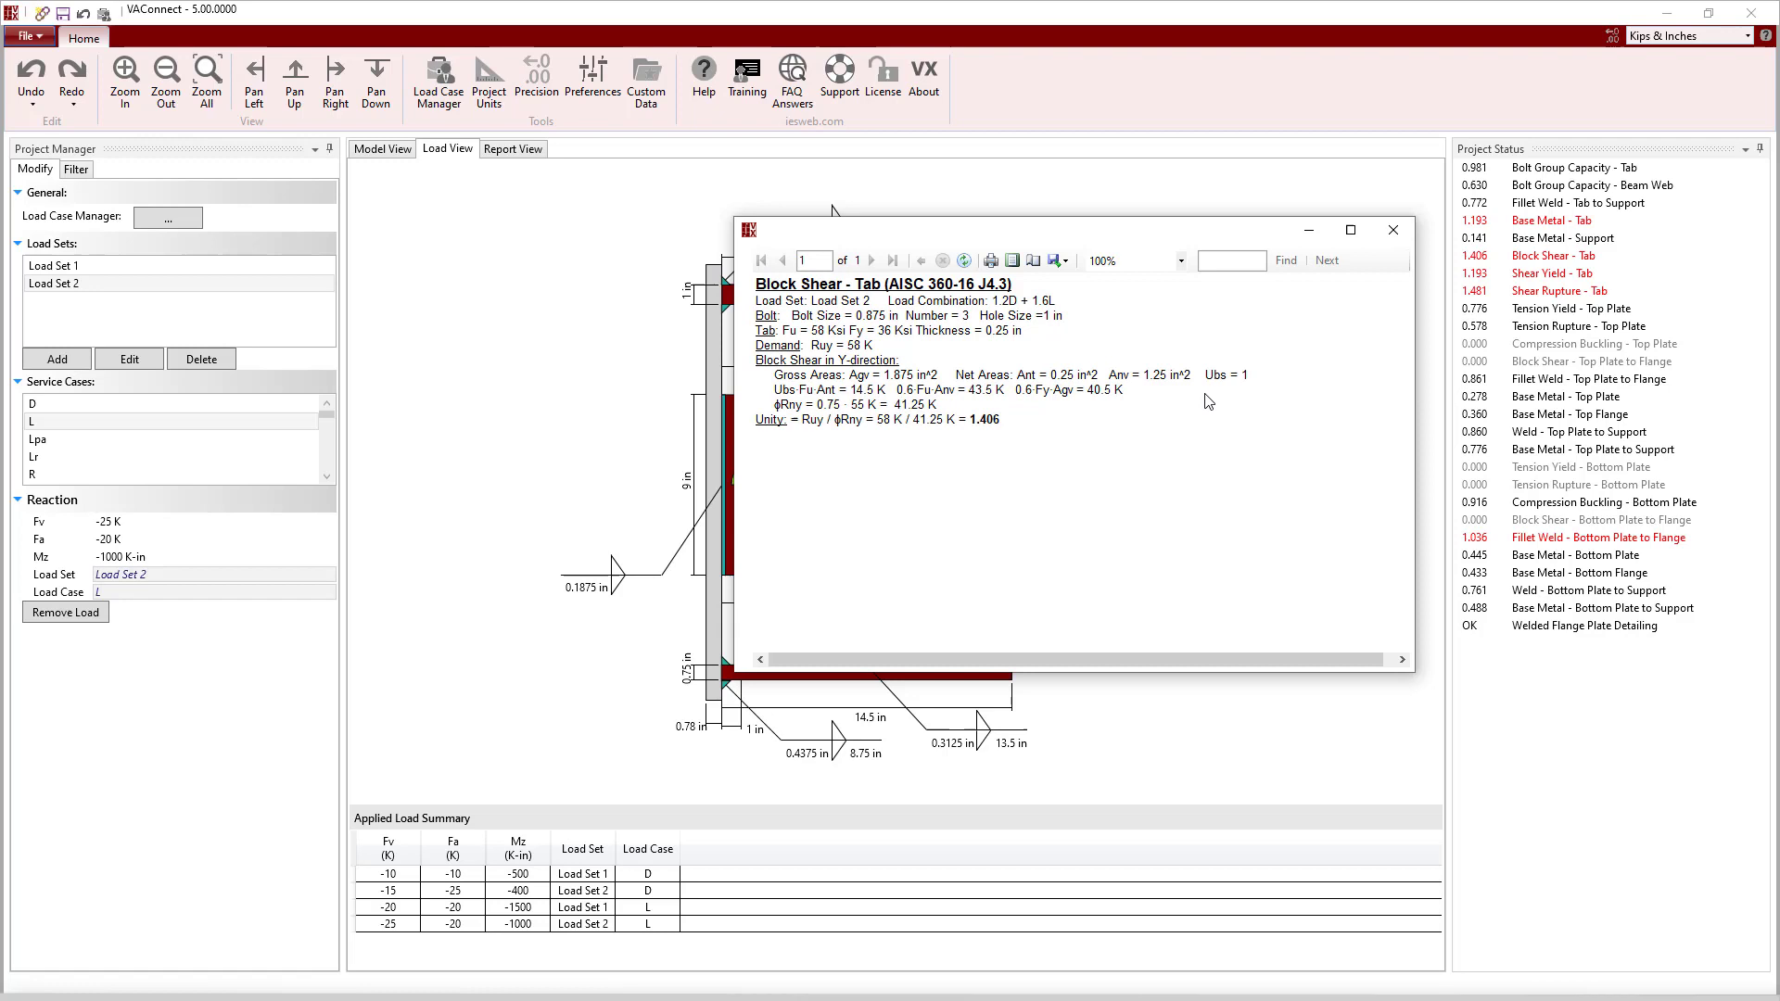
left_click(1392, 229)
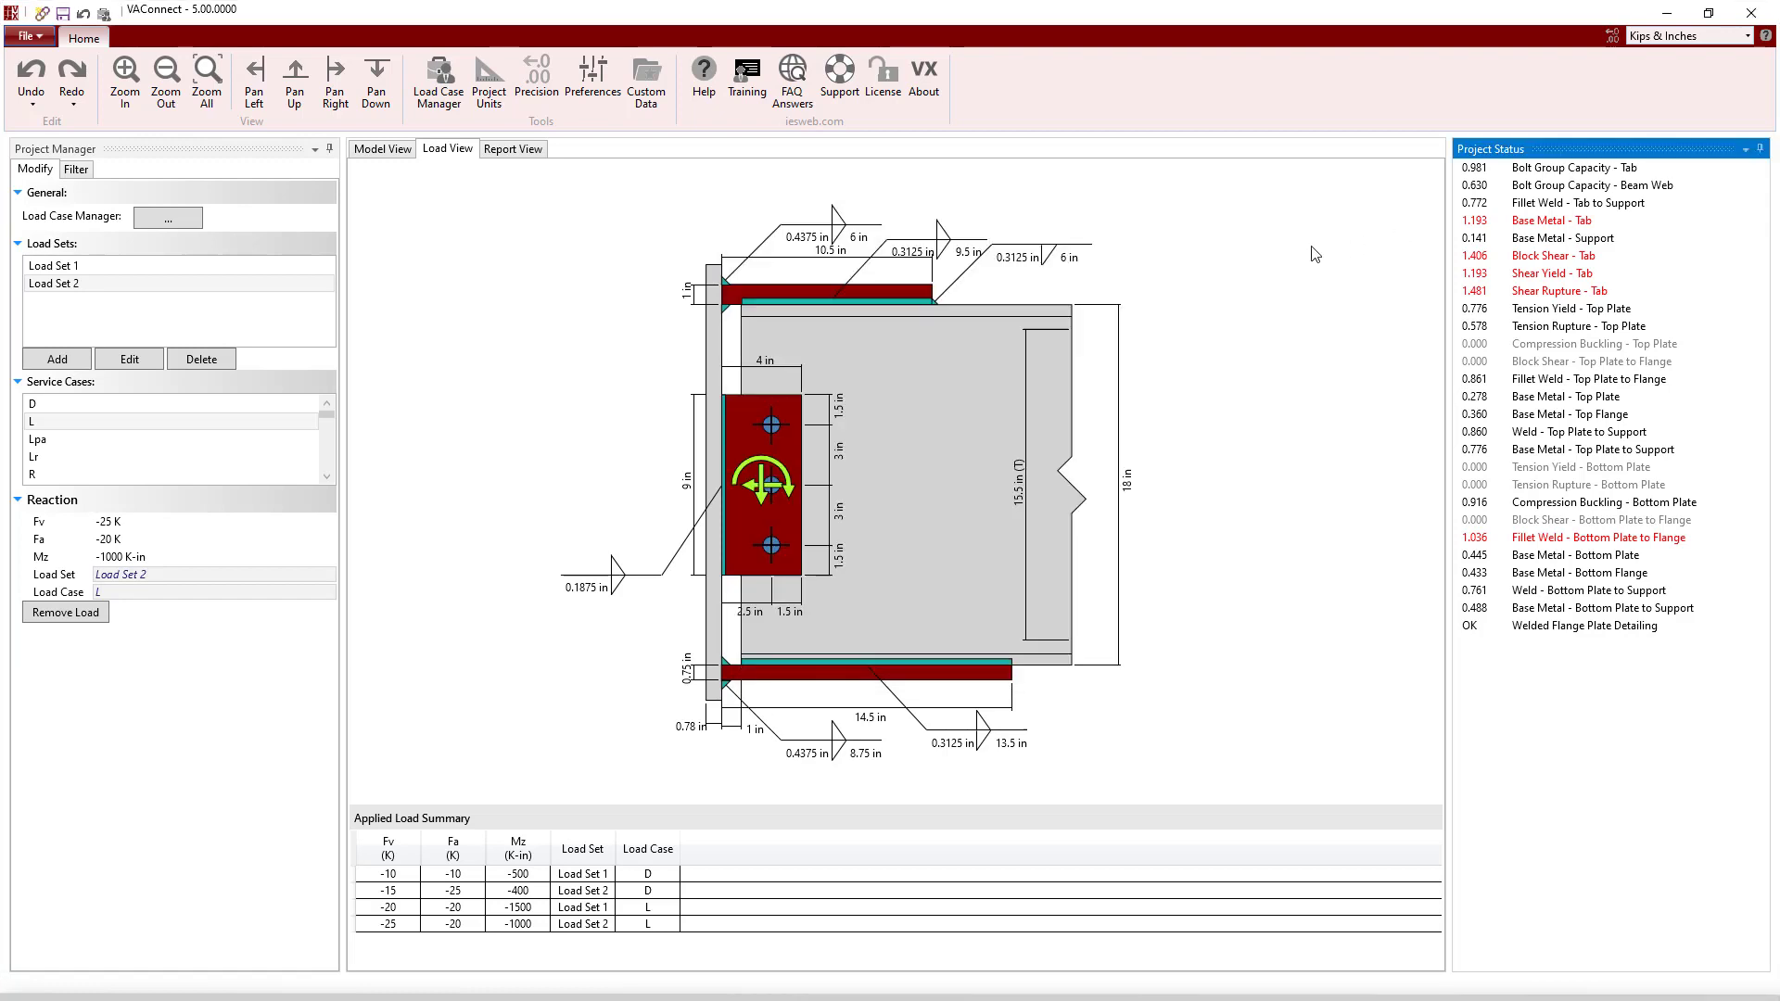
Set shear tab thickness and bottom plate-to-flange weld size both to 0.375 in
left_click(381, 148)
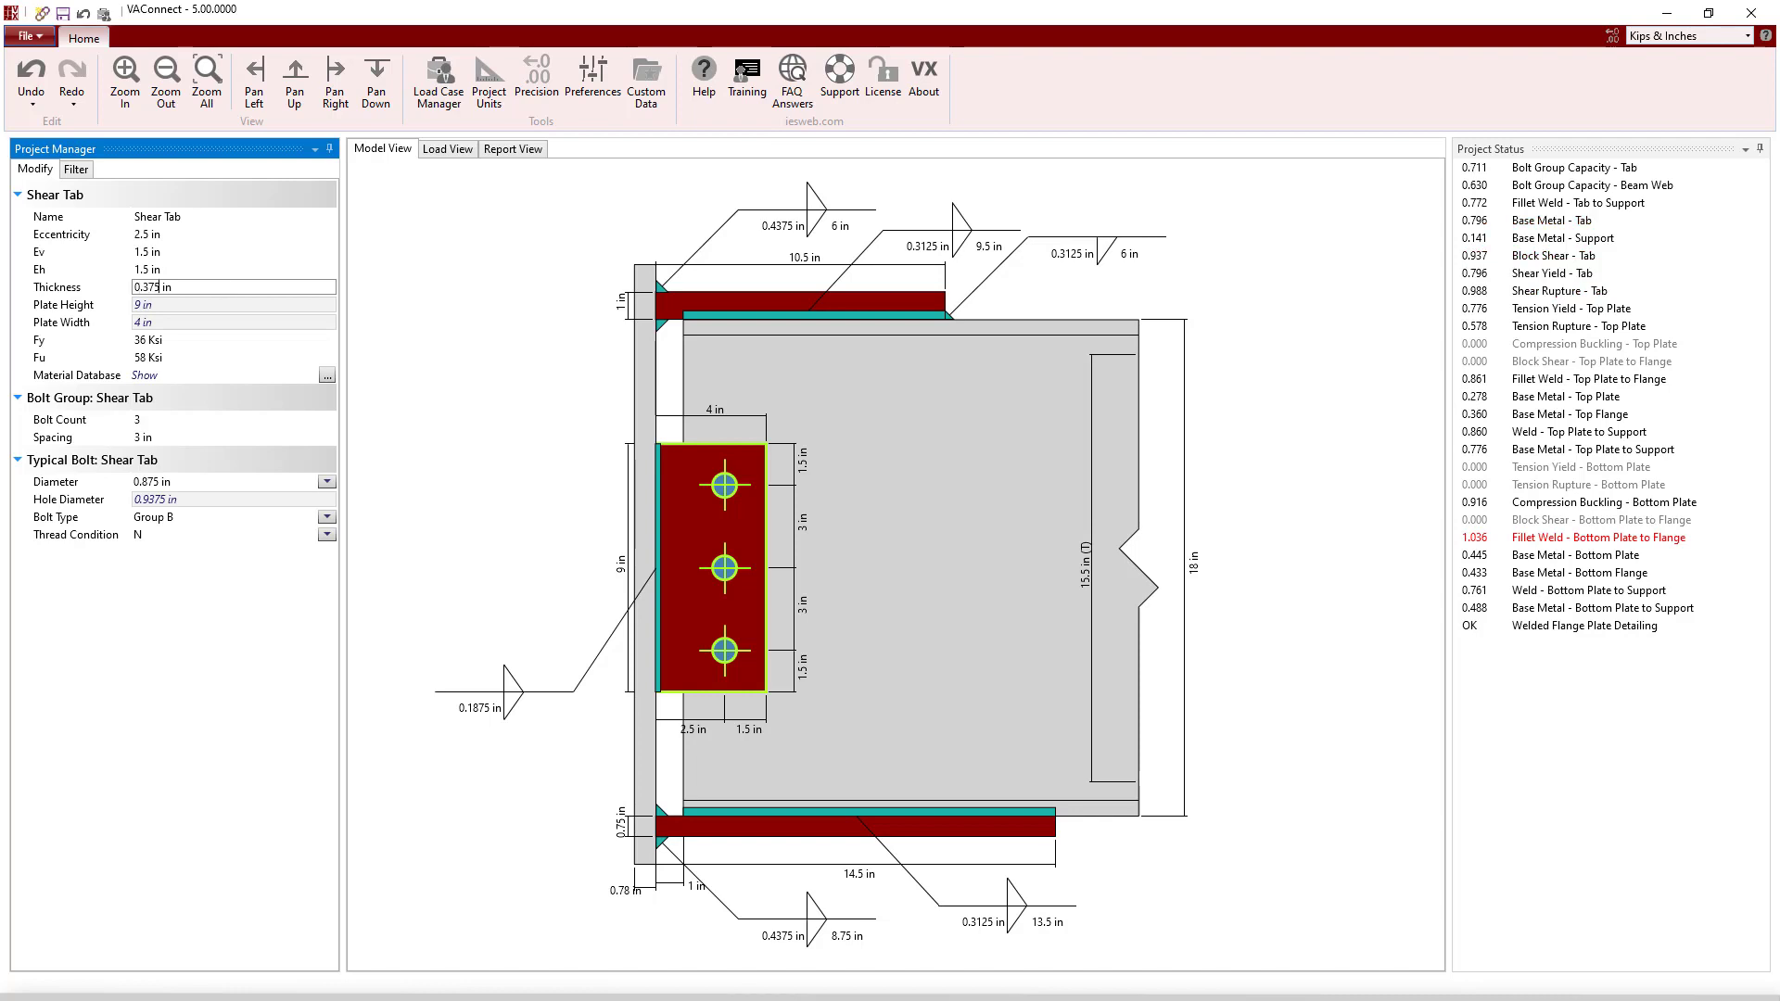
left_click(851, 820)
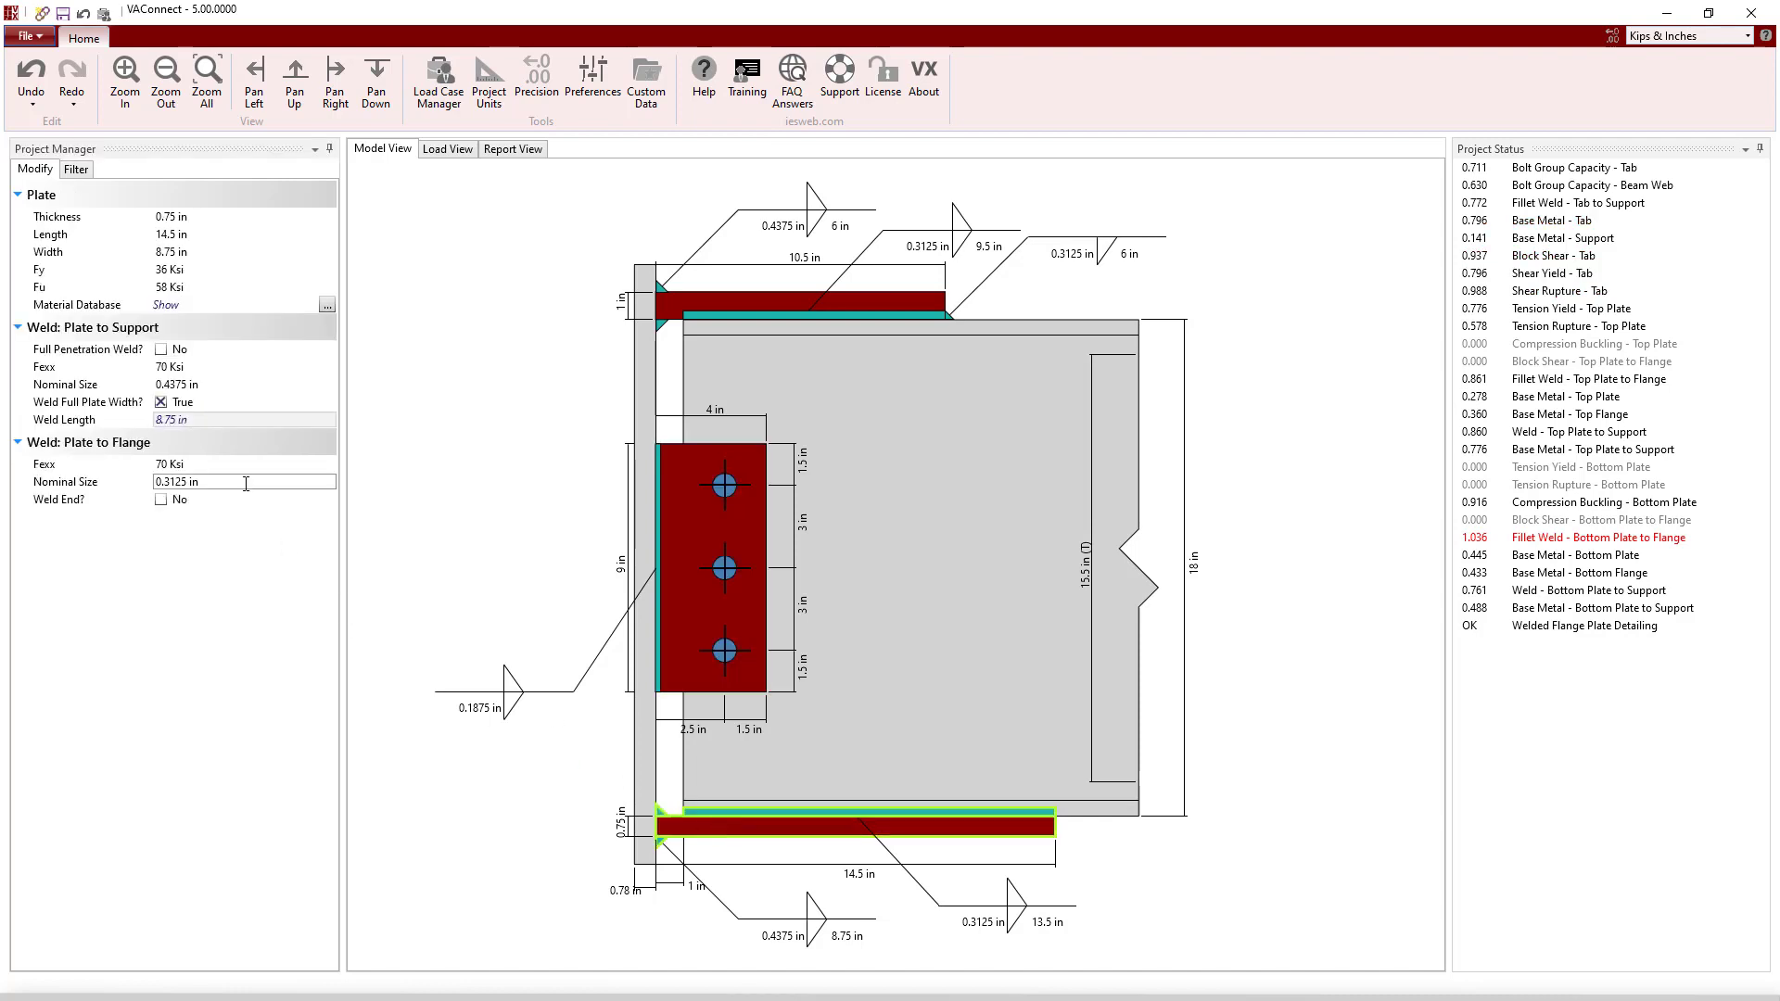
type("0.375")
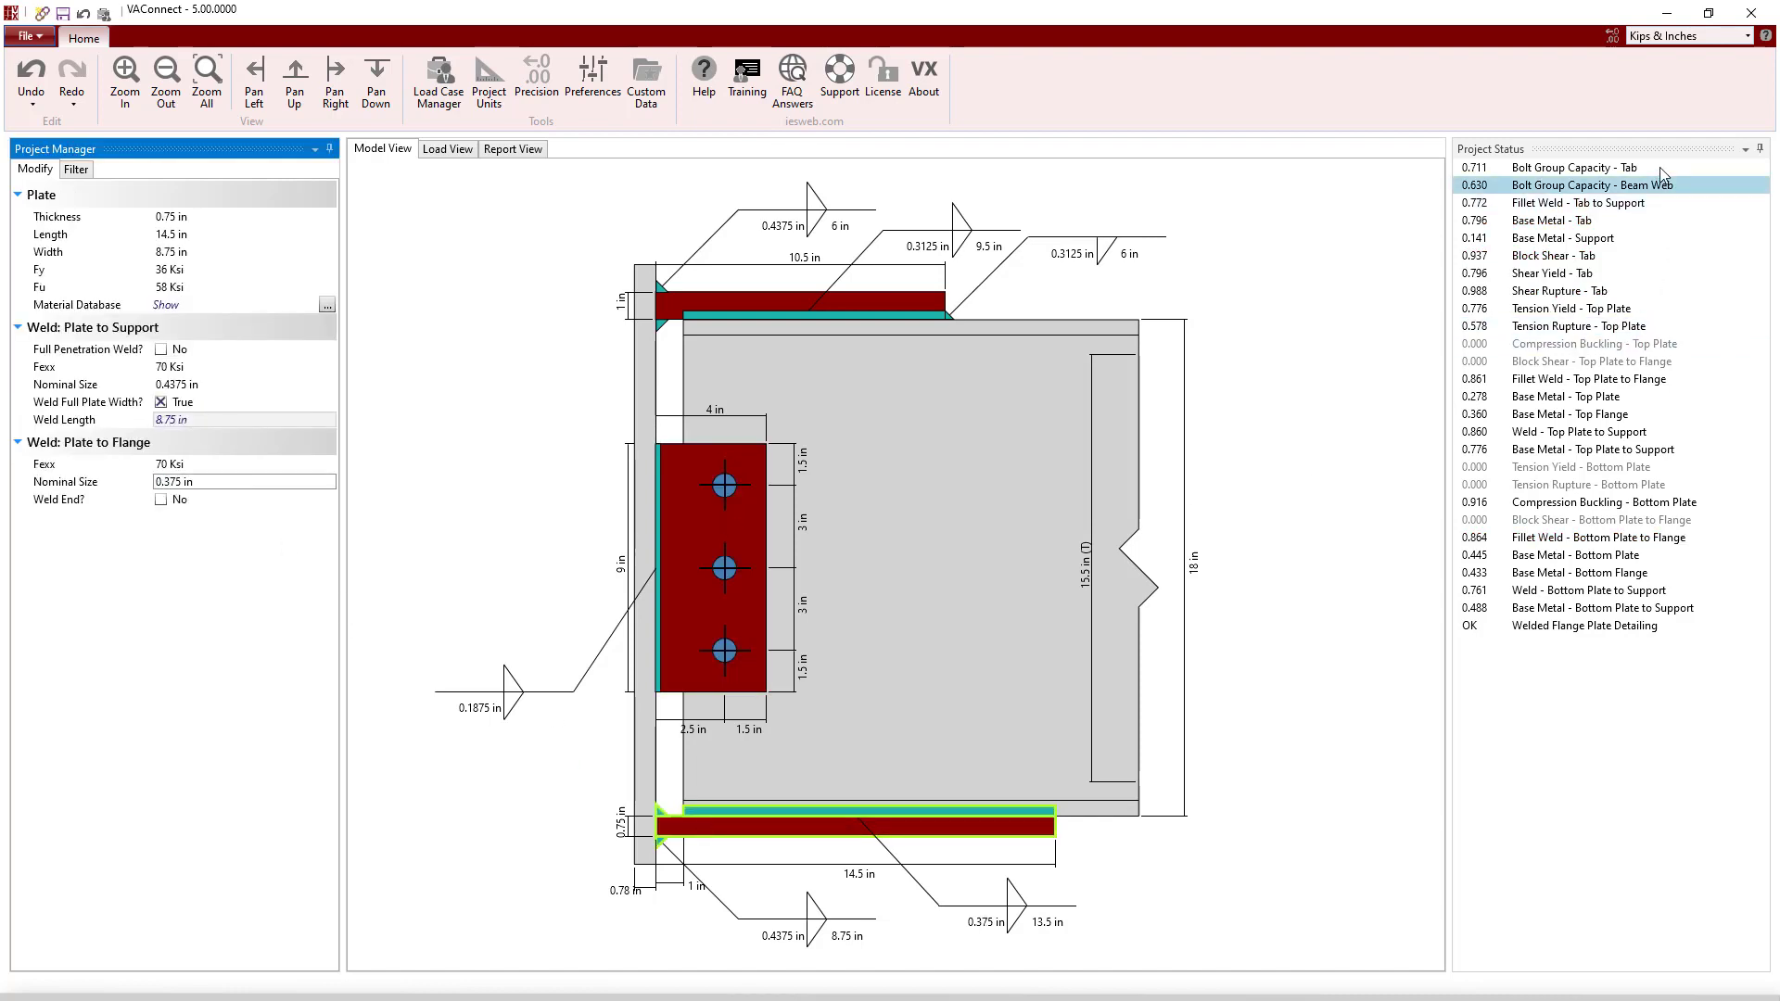
left_click(1601, 607)
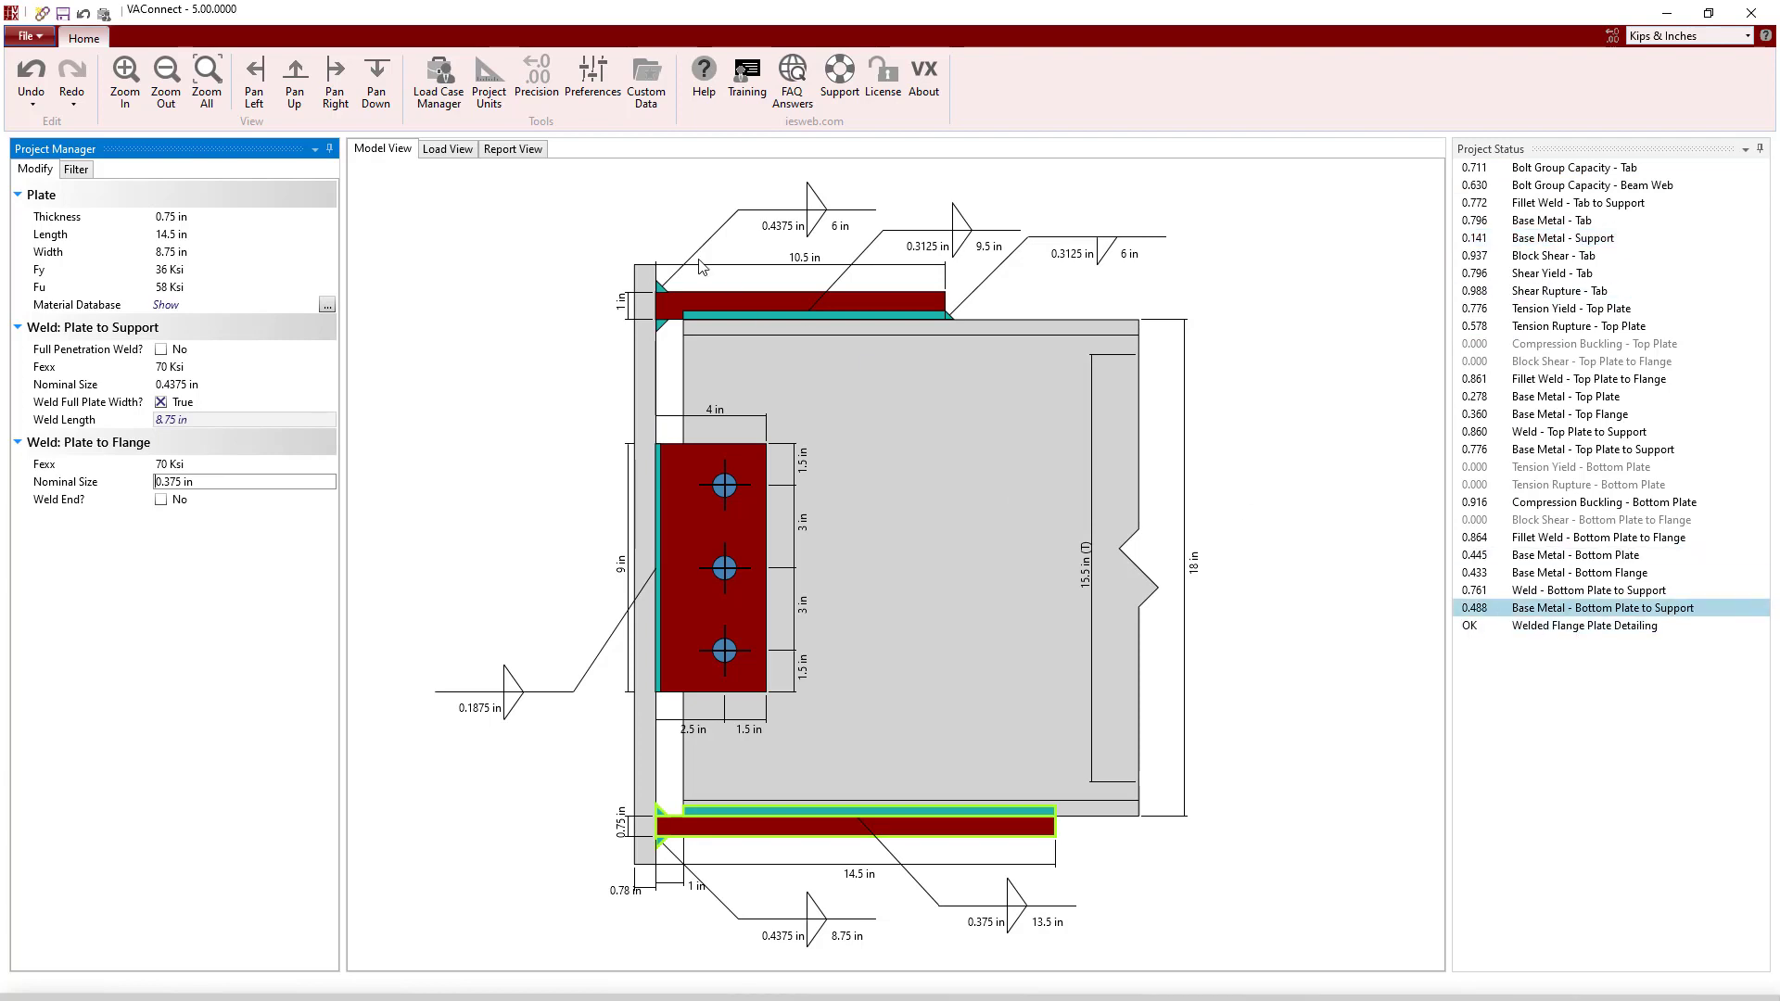
Replace the report's Design Summary with Fillet Weld - Tab to Support and both Base Metal tables
left_click(512, 148)
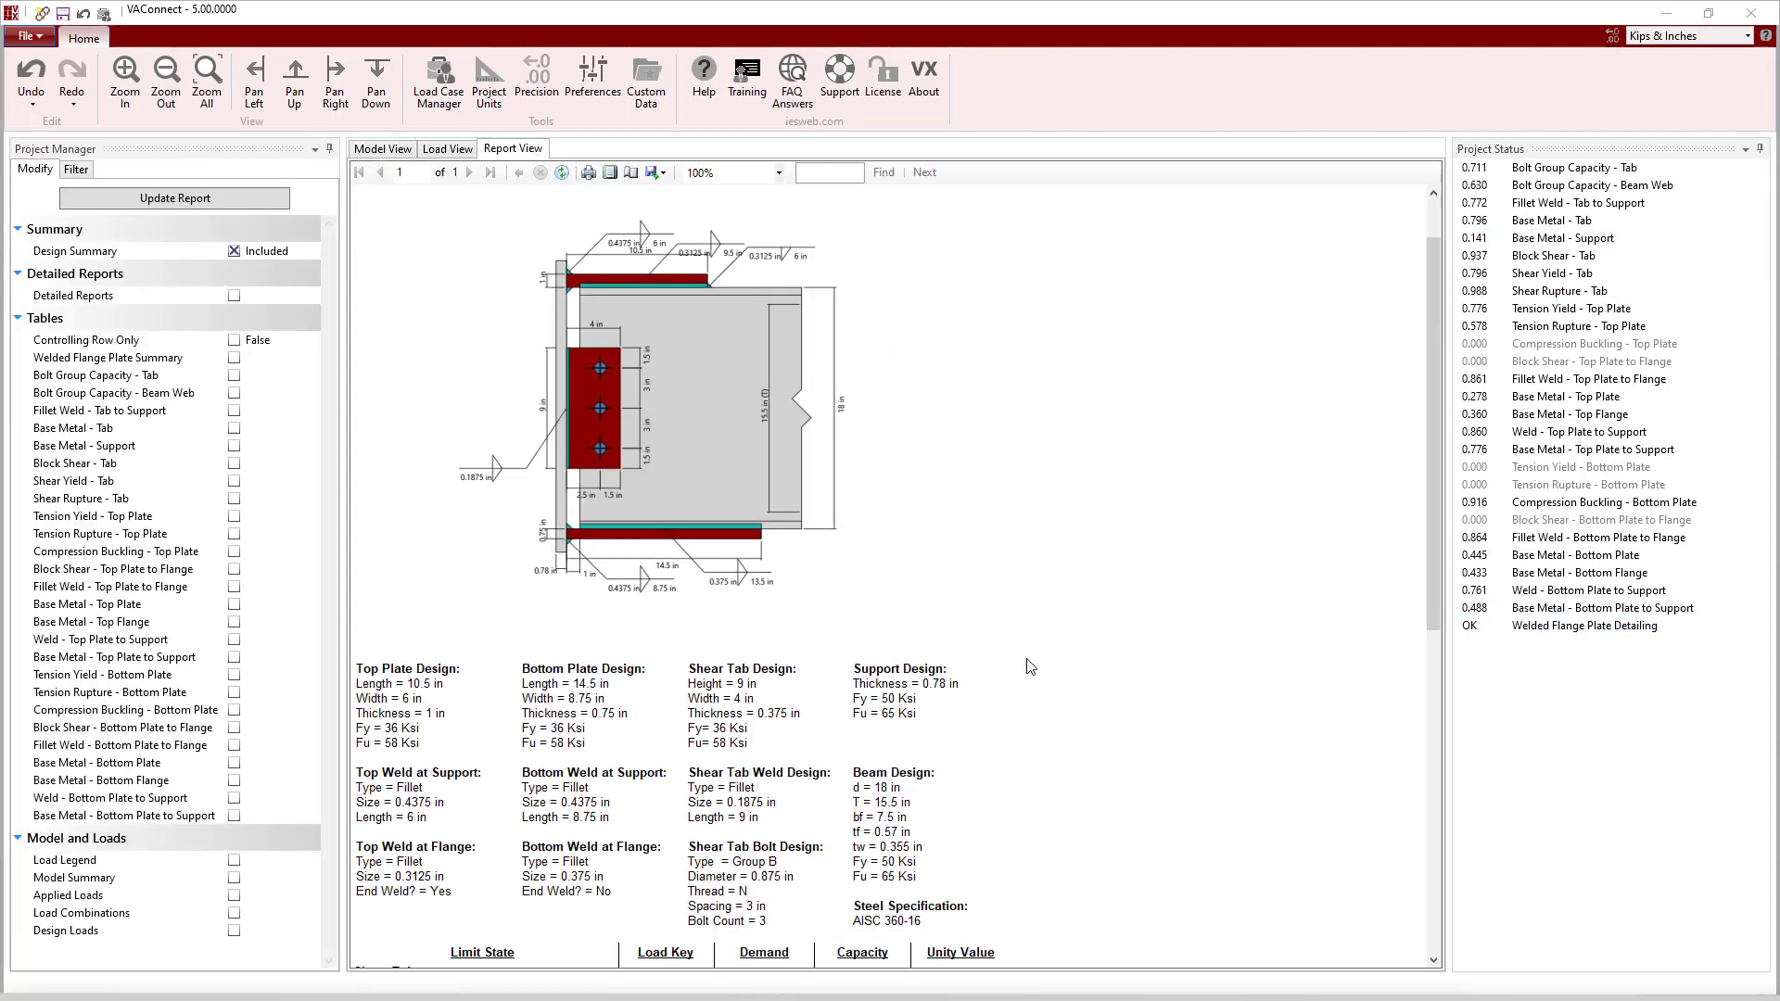
scroll("down", 3)
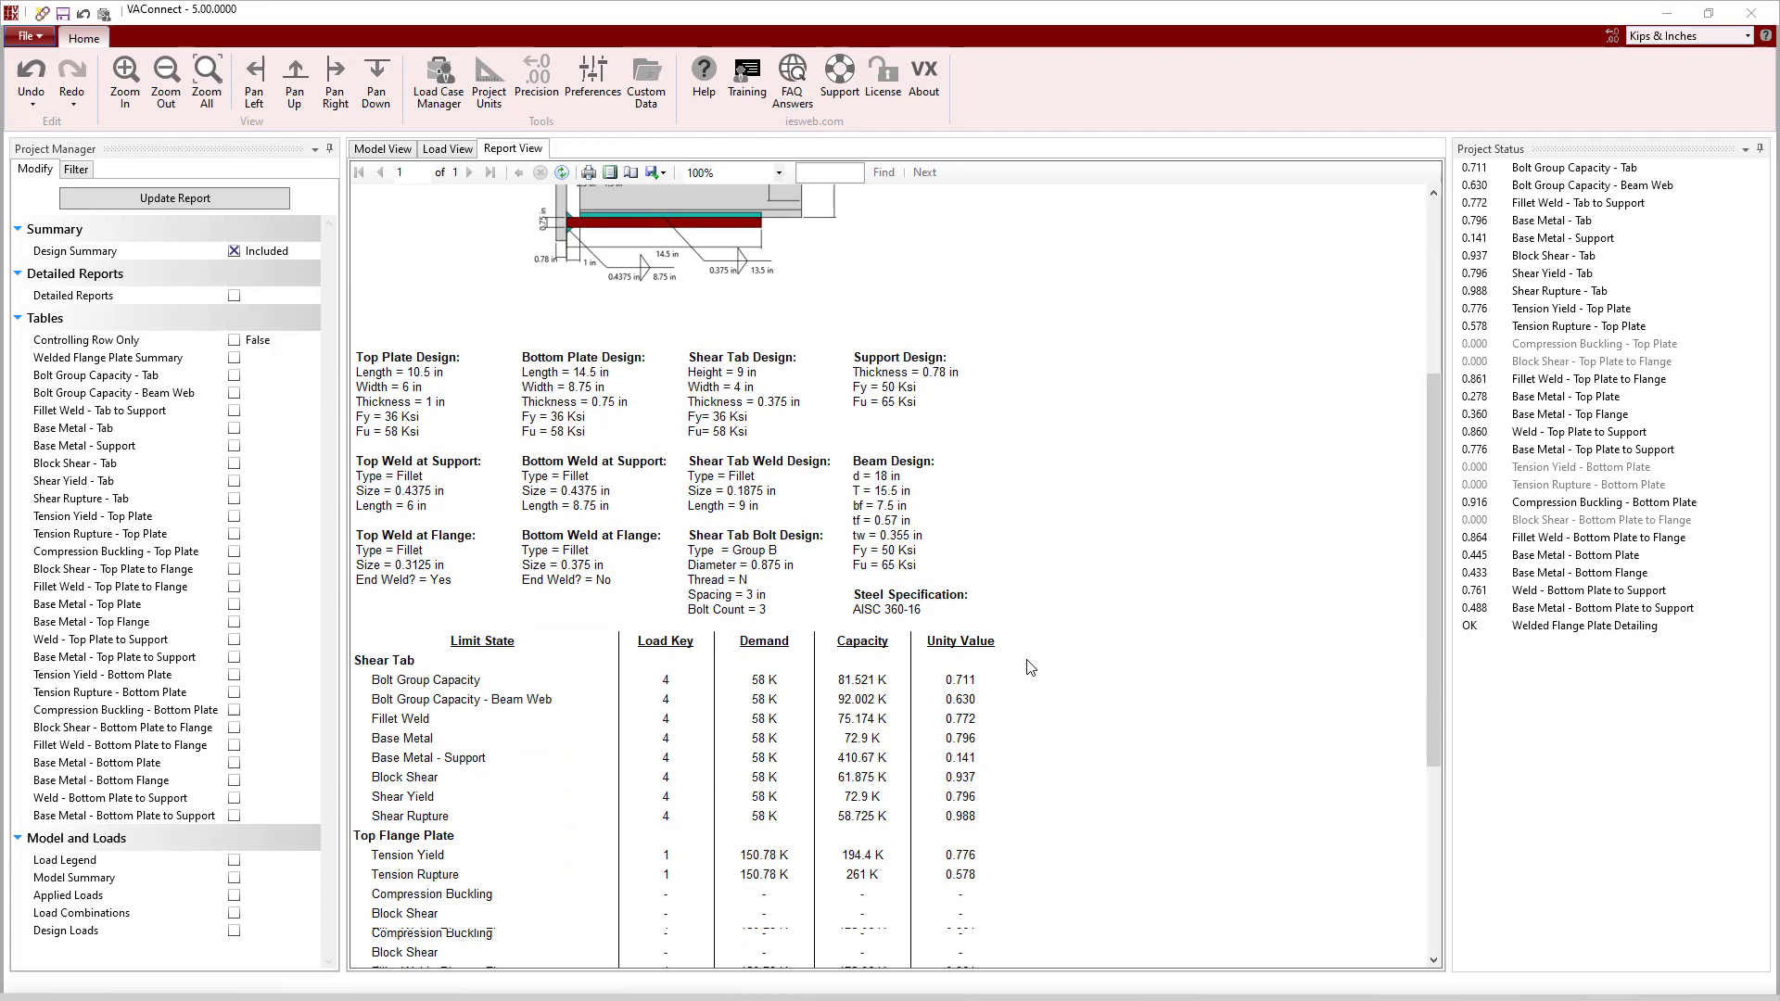
scroll("down", 3)
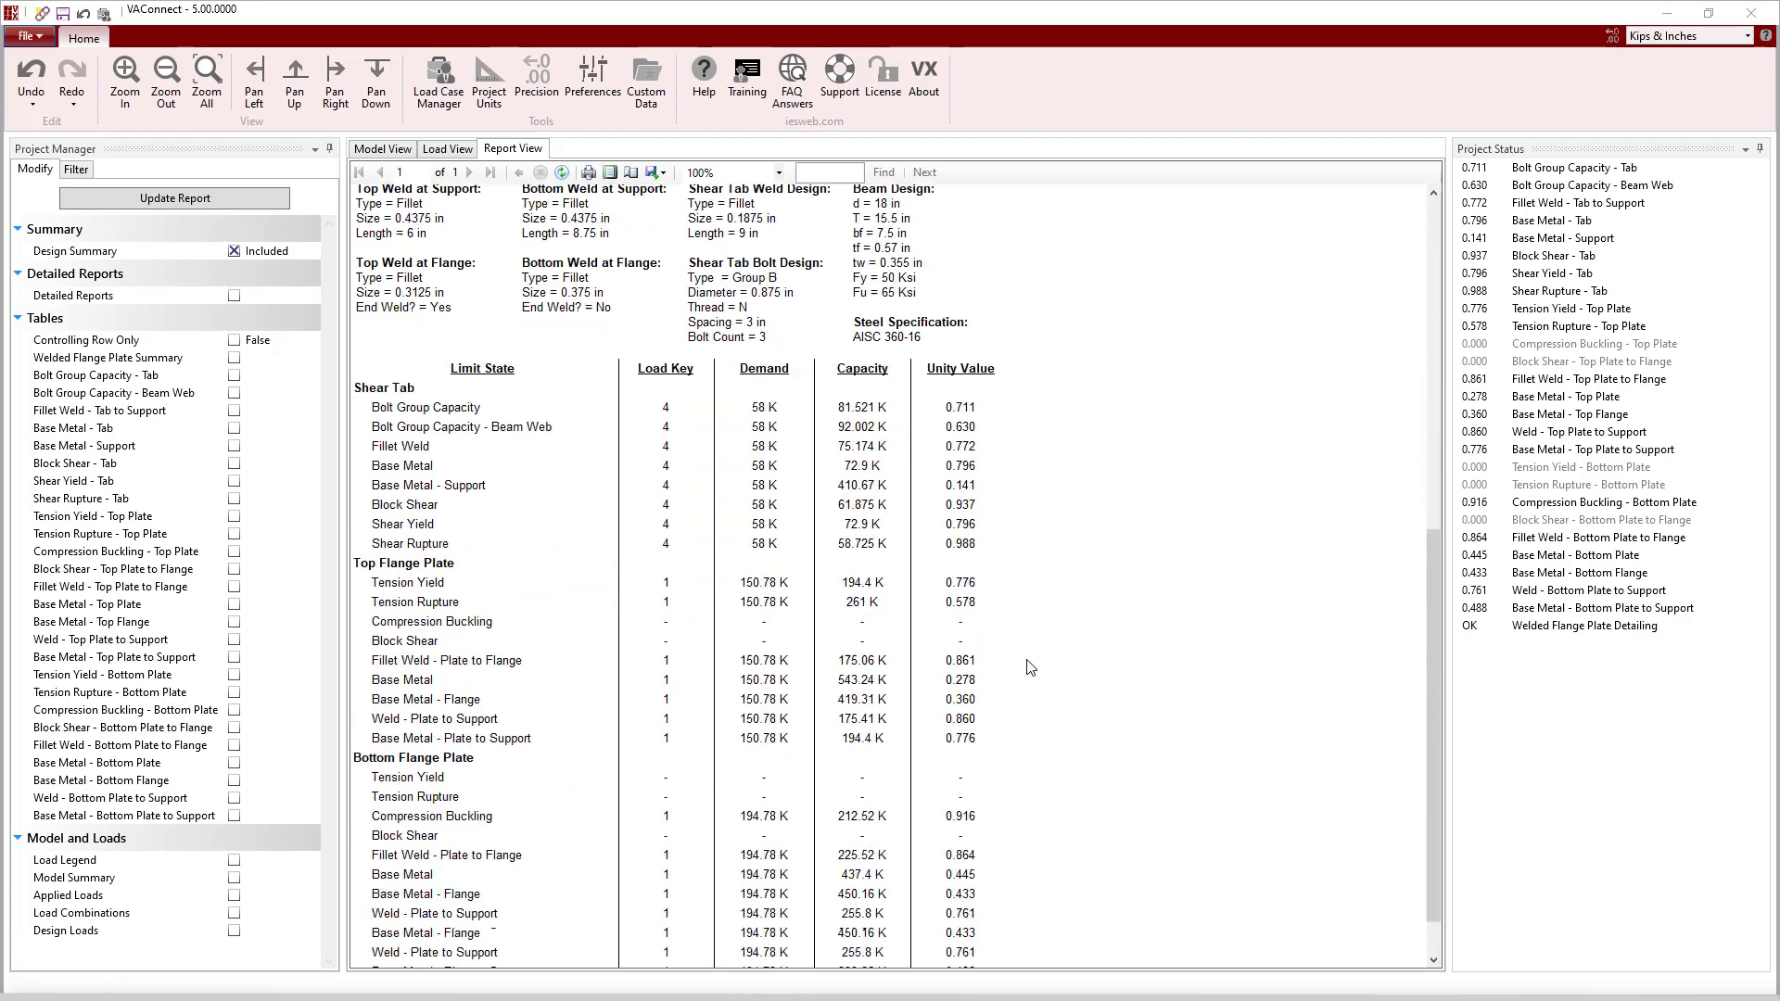
scroll("down", 3)
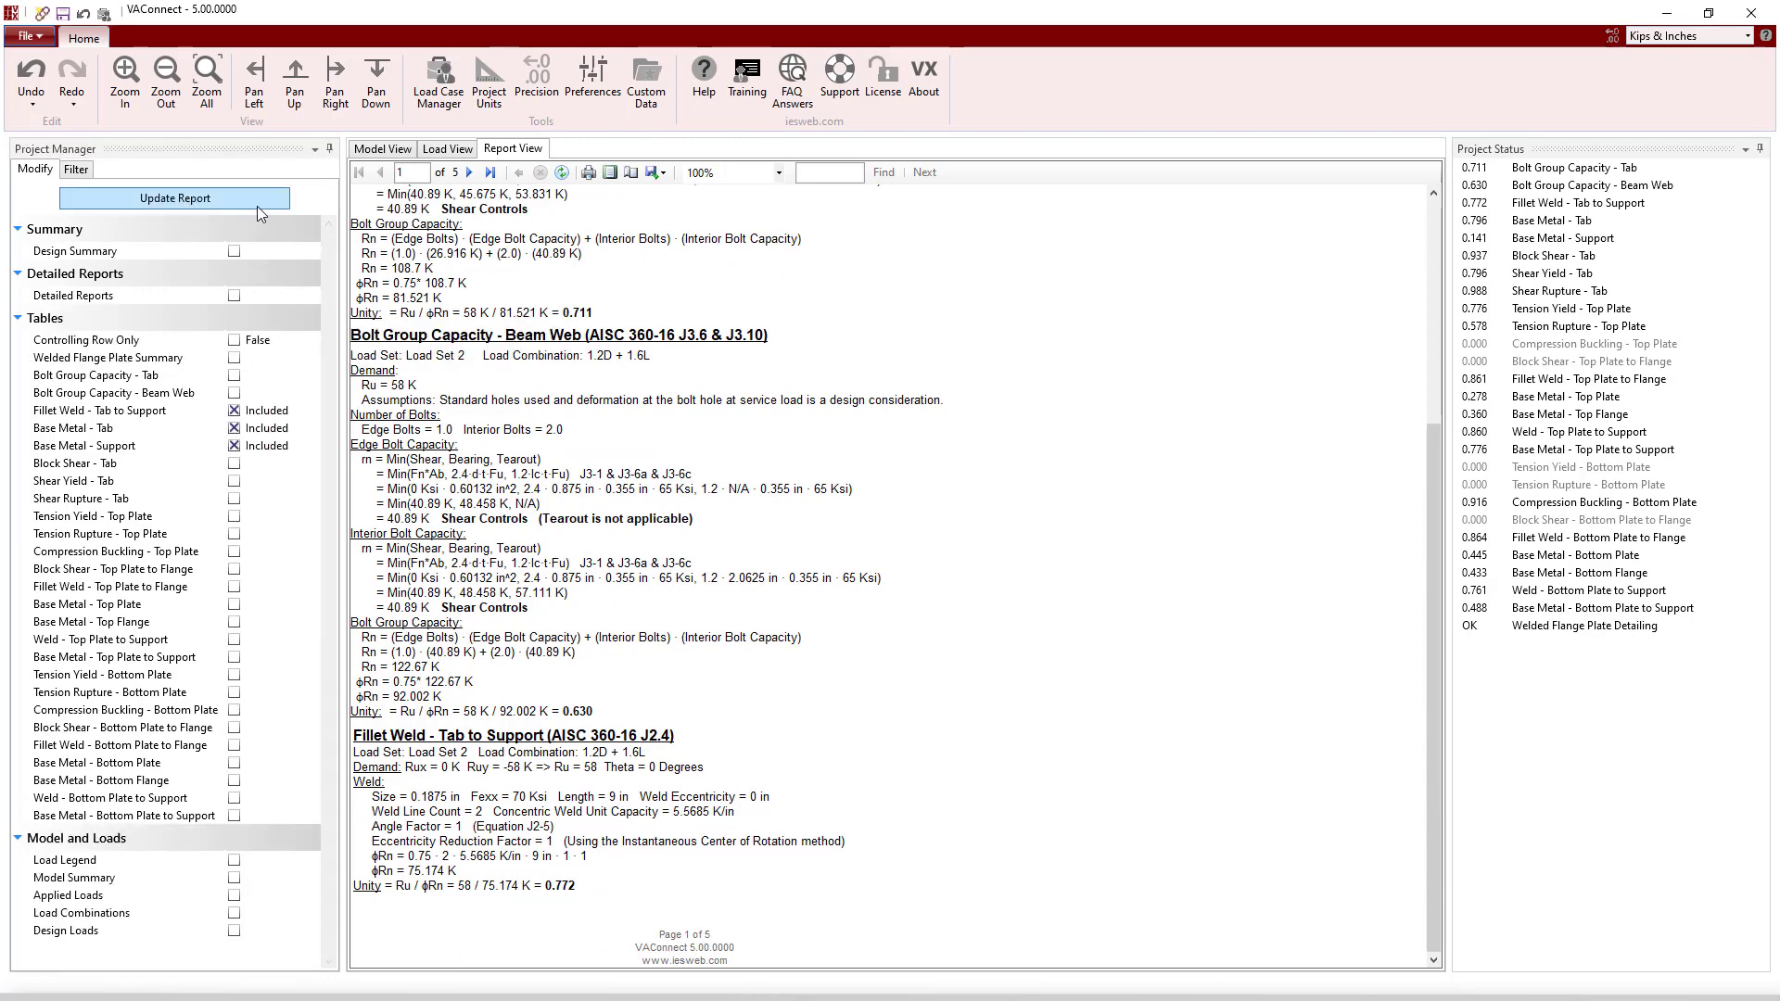
Update the report, then send VisualAnalysis group Shear Tab_G 2 to VAConnect for design
left_click(175, 197)
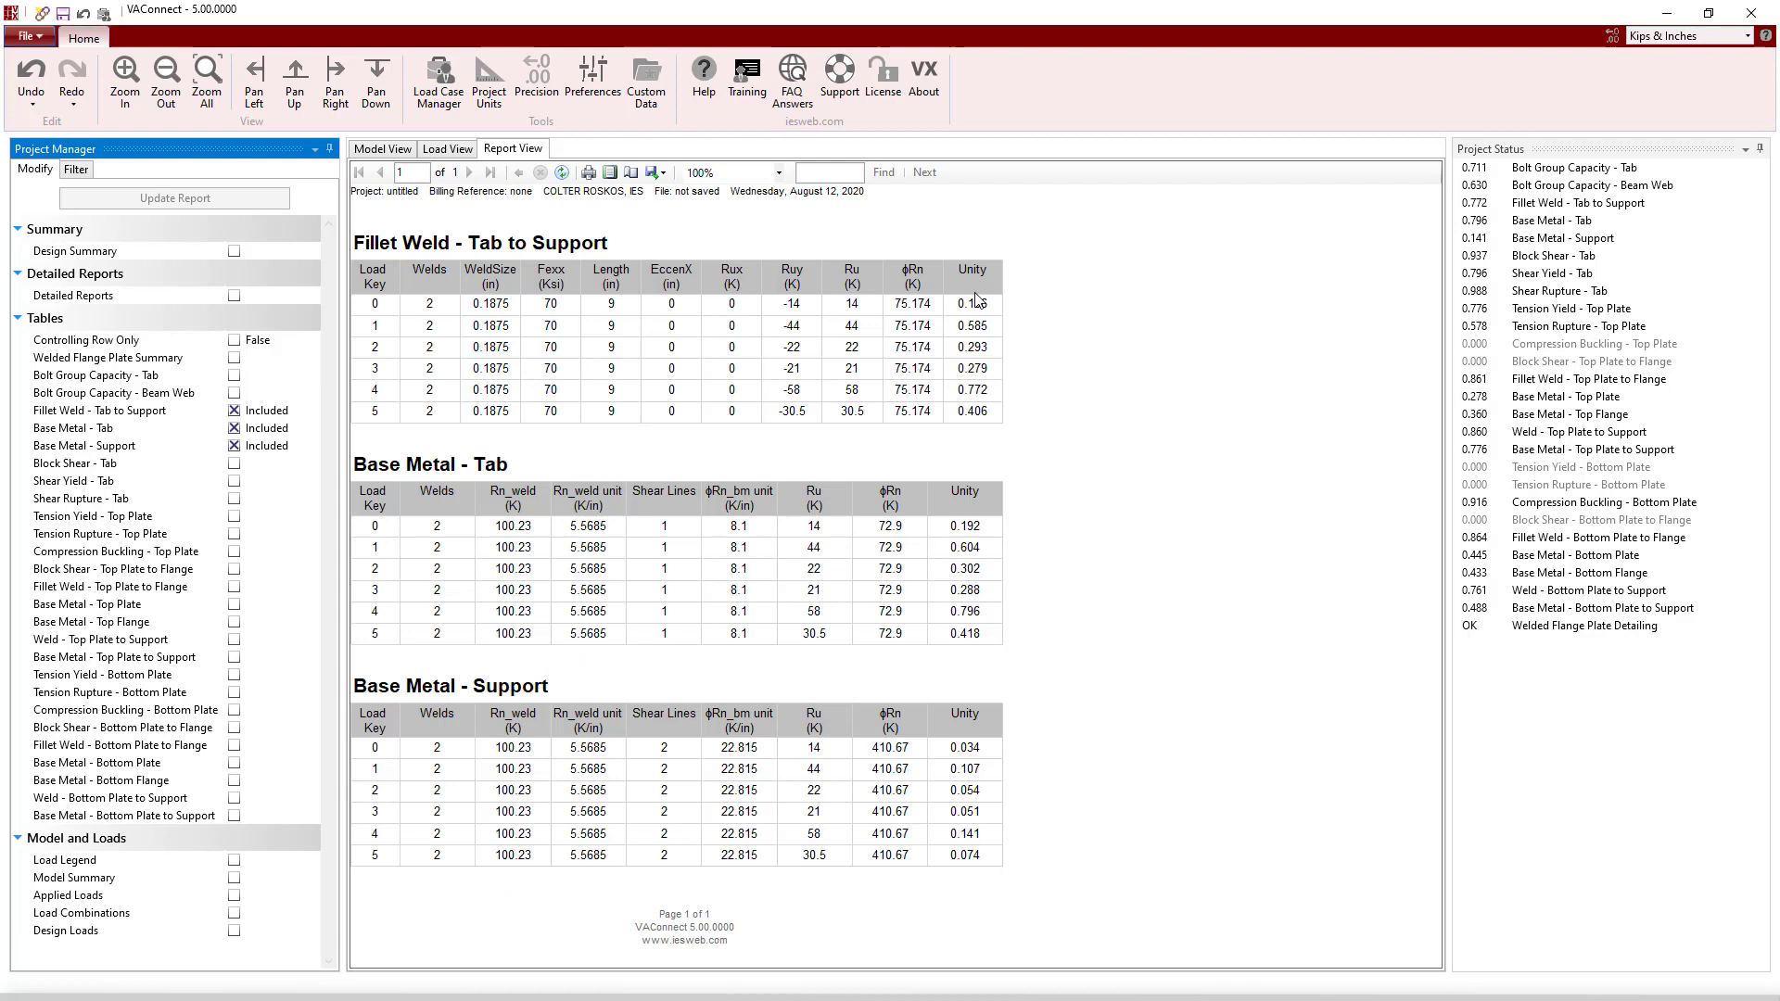
mouse_move(1018, 864)
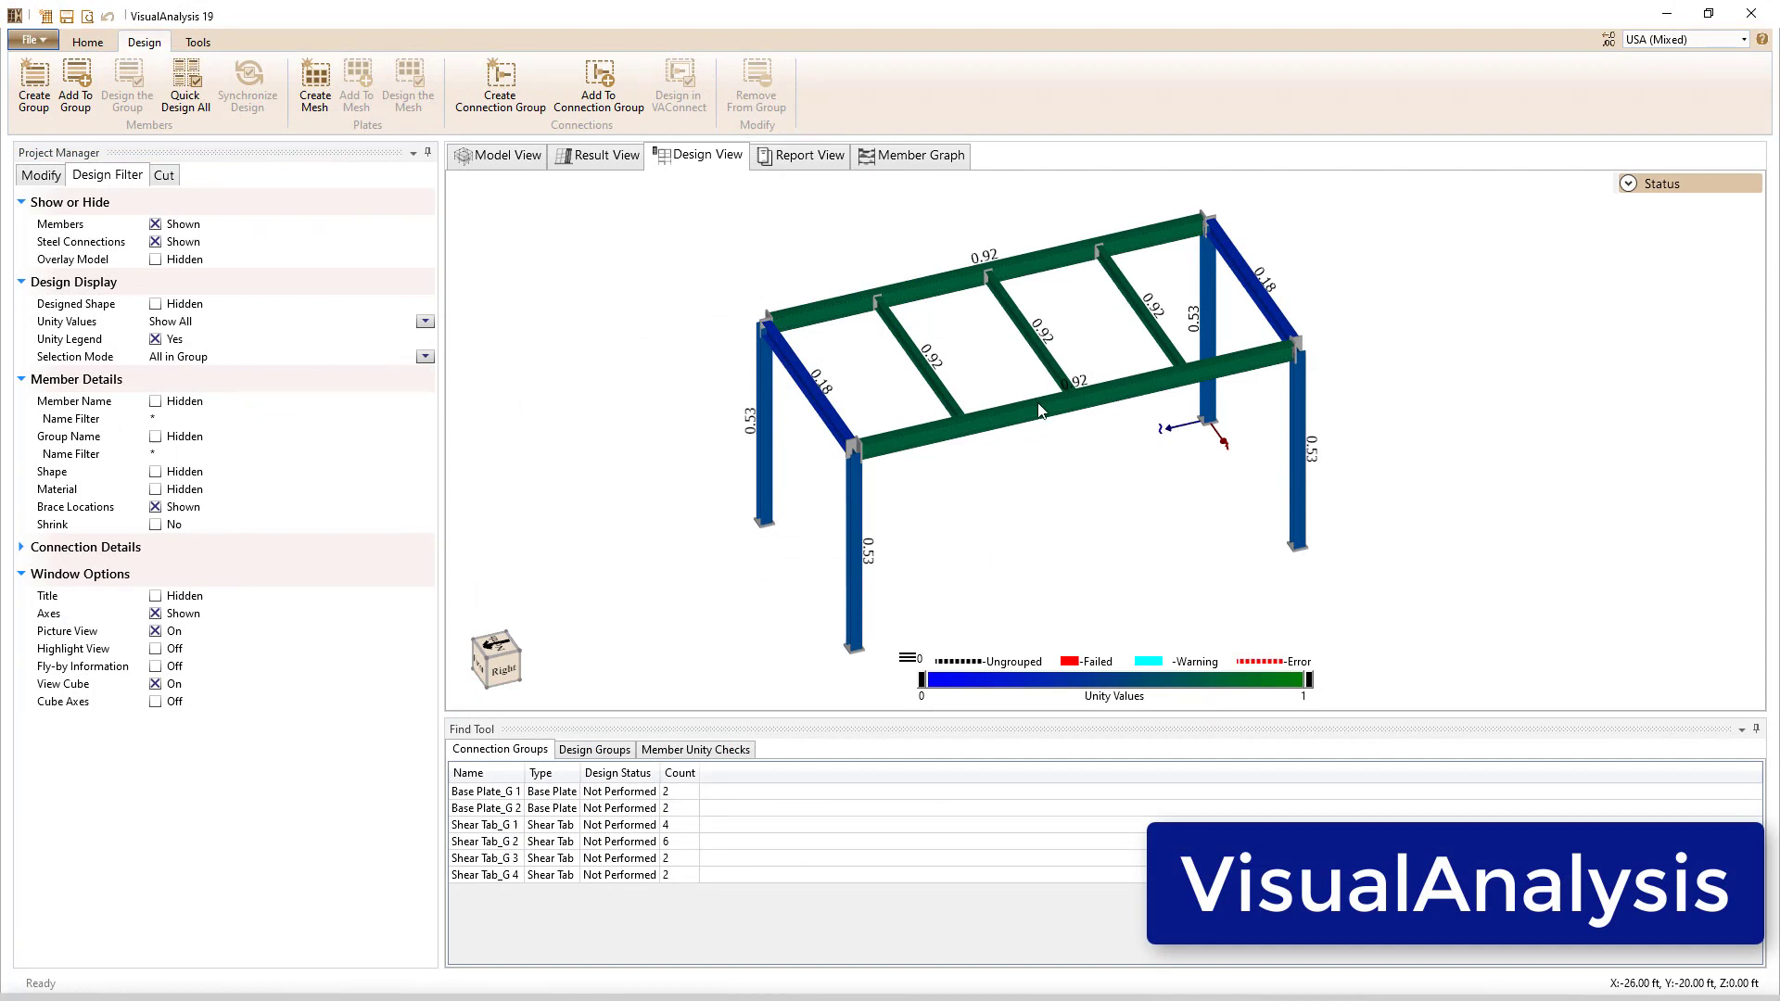
left_click(485, 839)
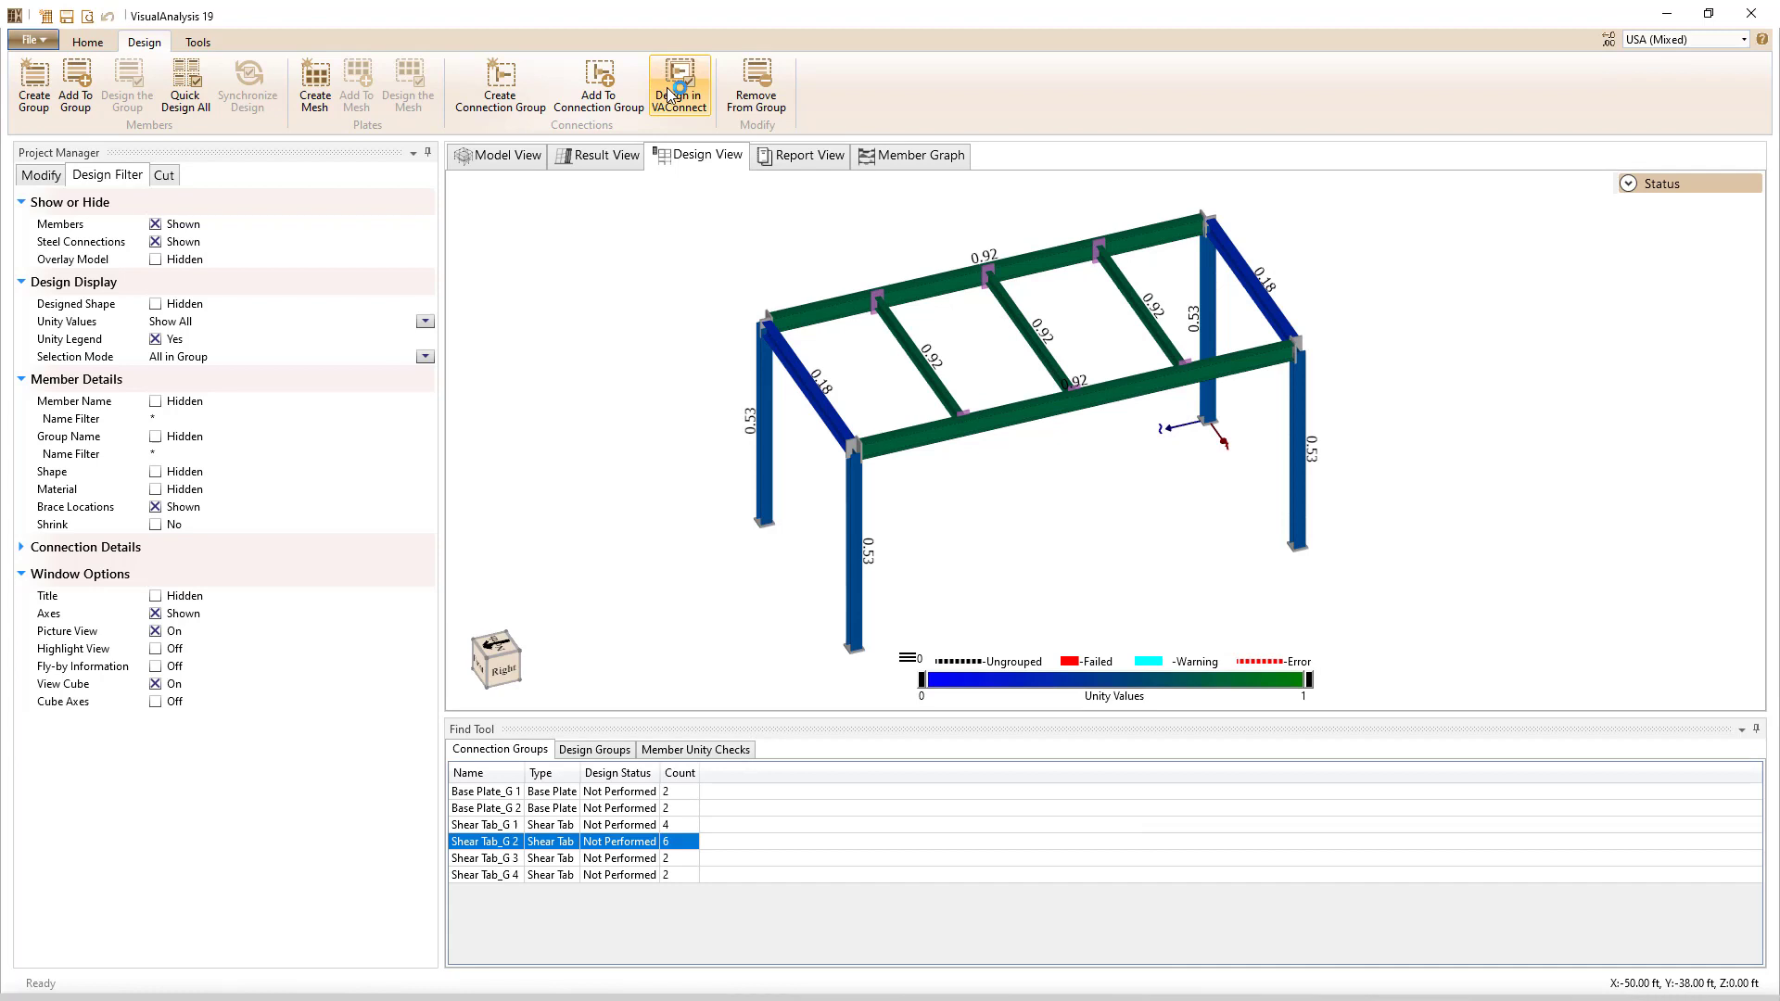
left_click(679, 85)
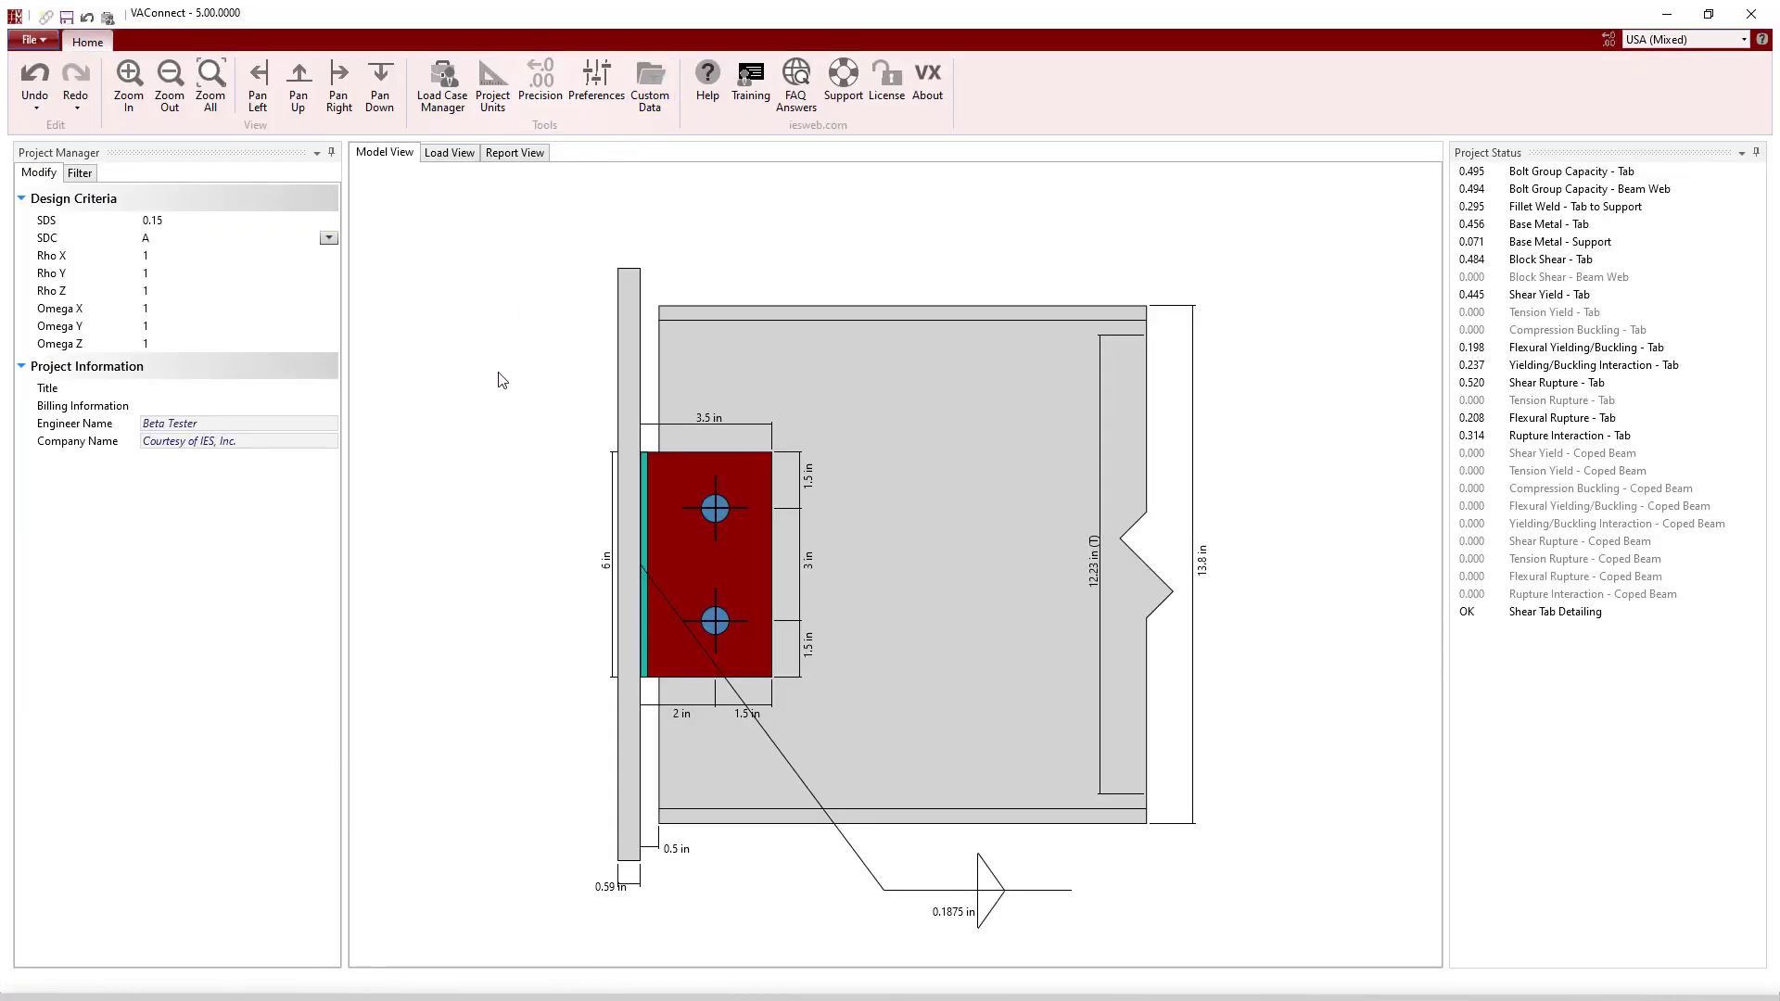
mouse_move(1177, 310)
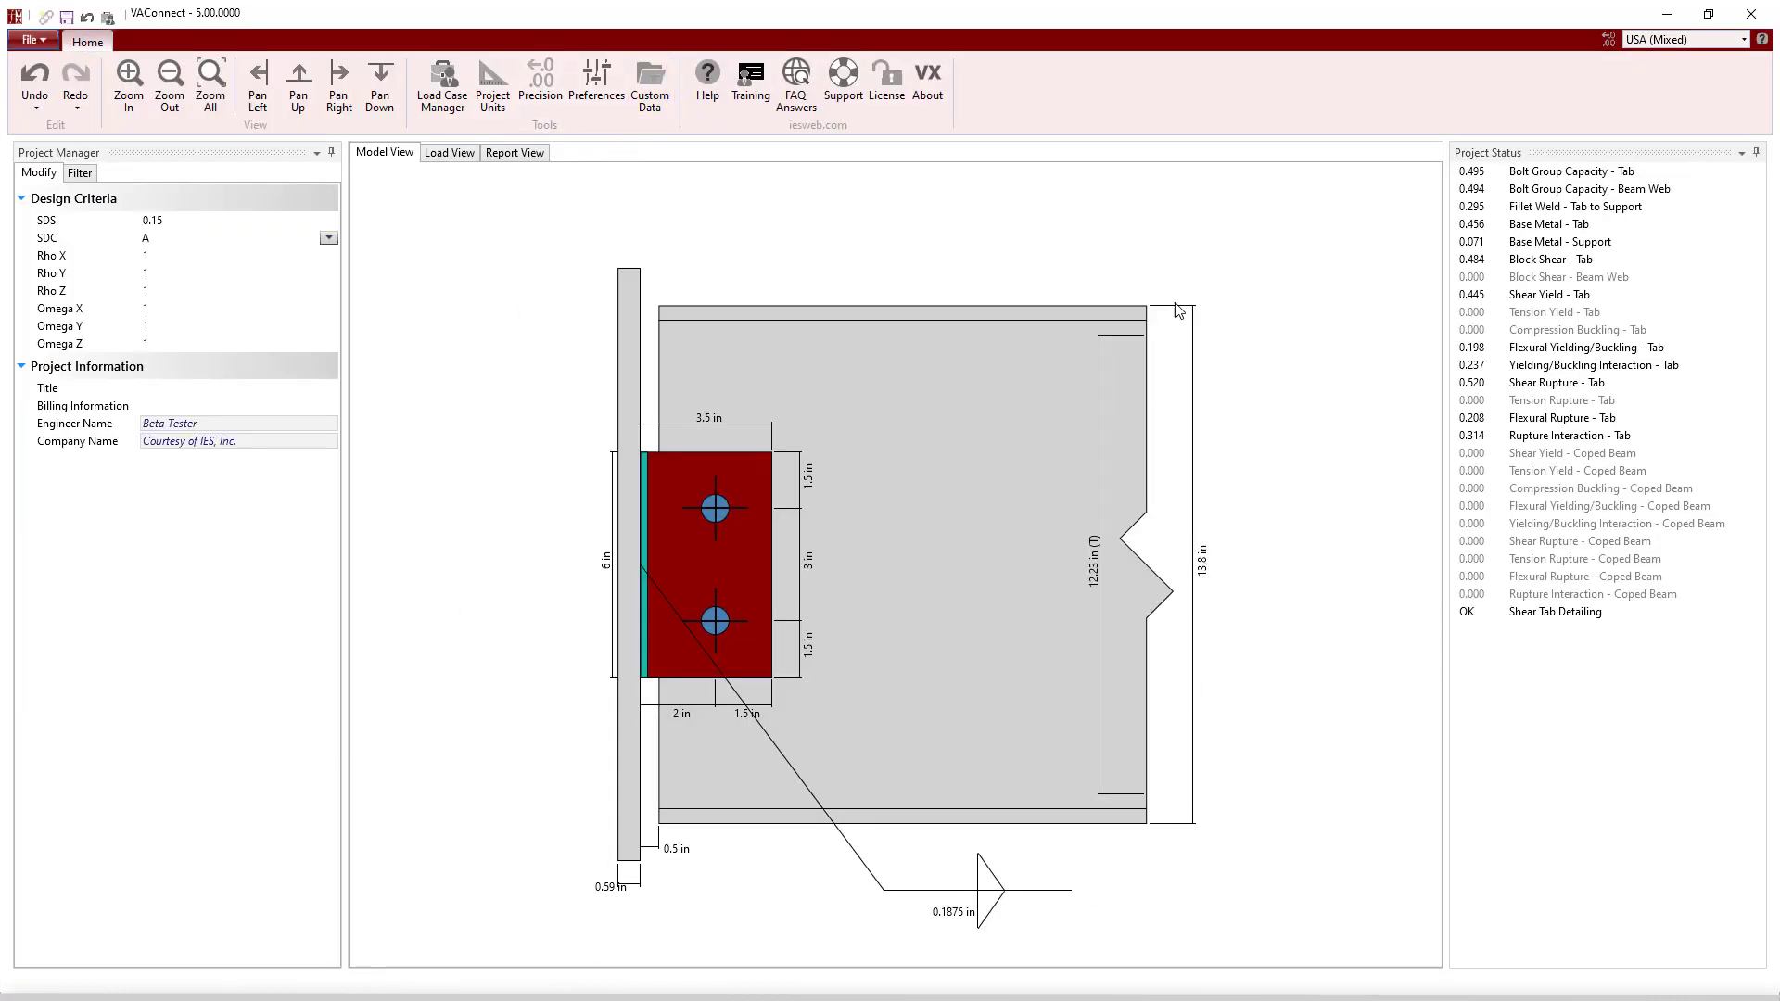
Review the imported beam-end load sets and their -14.422 K factored reactions in Load View
left_click(448, 152)
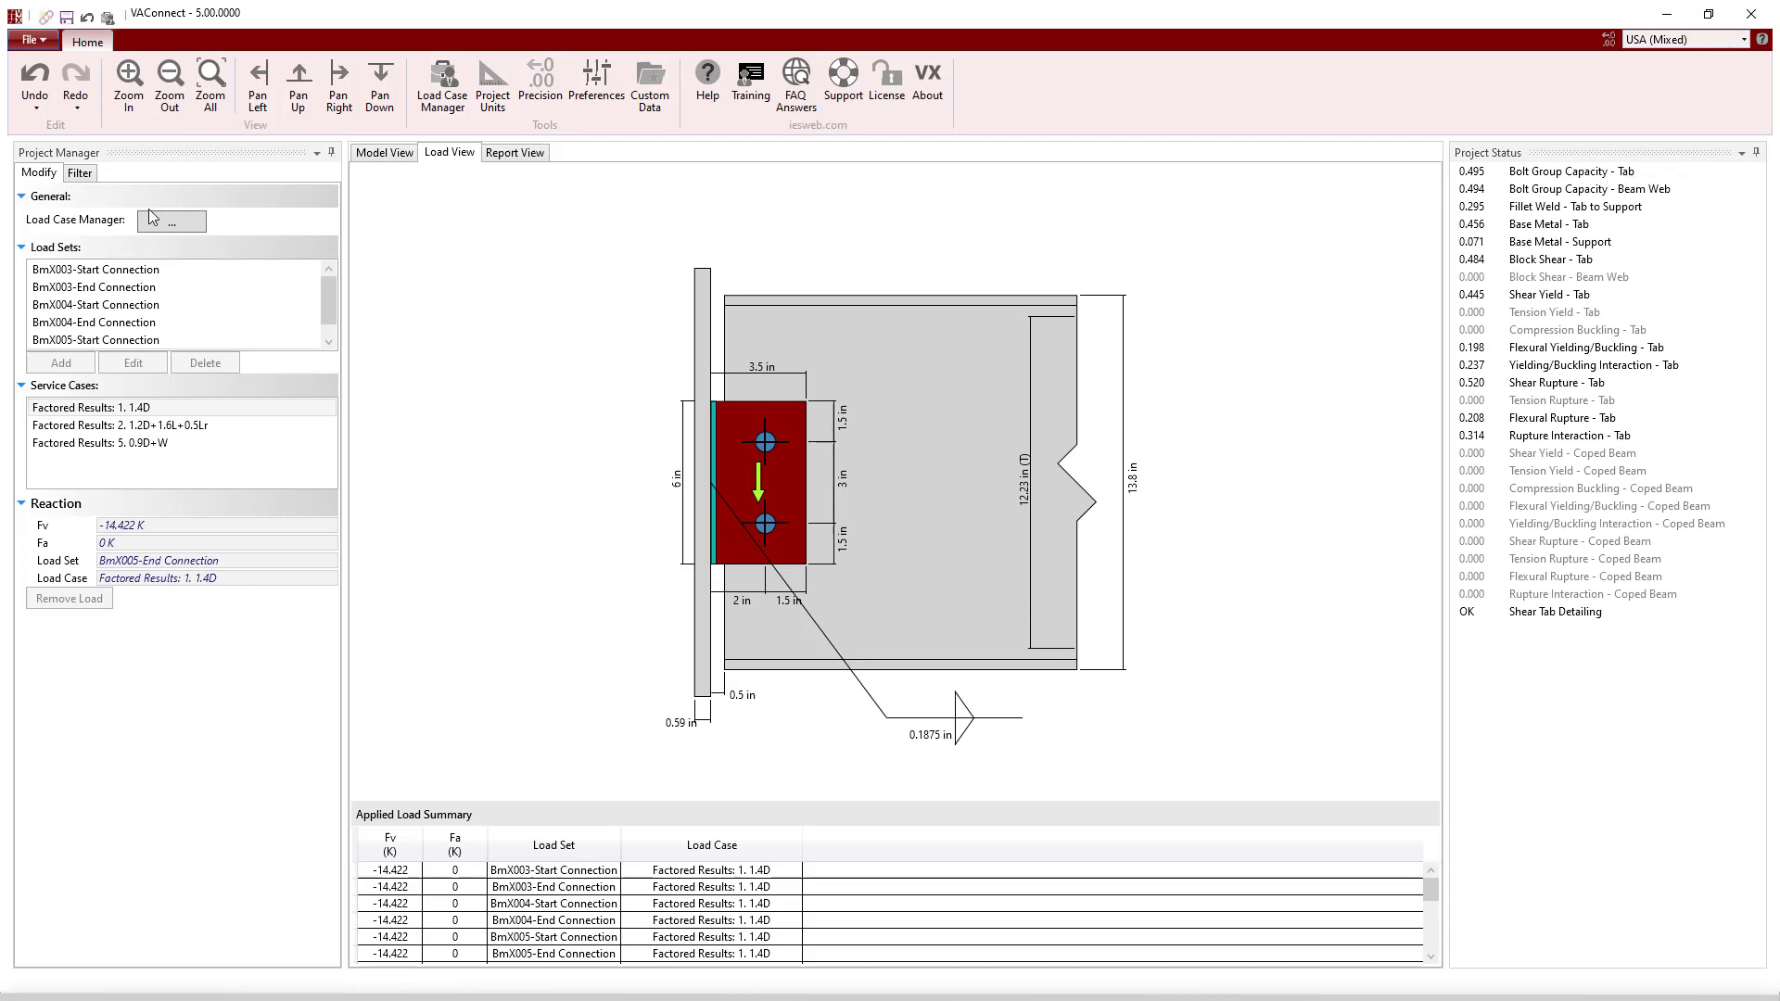
mouse_move(278, 365)
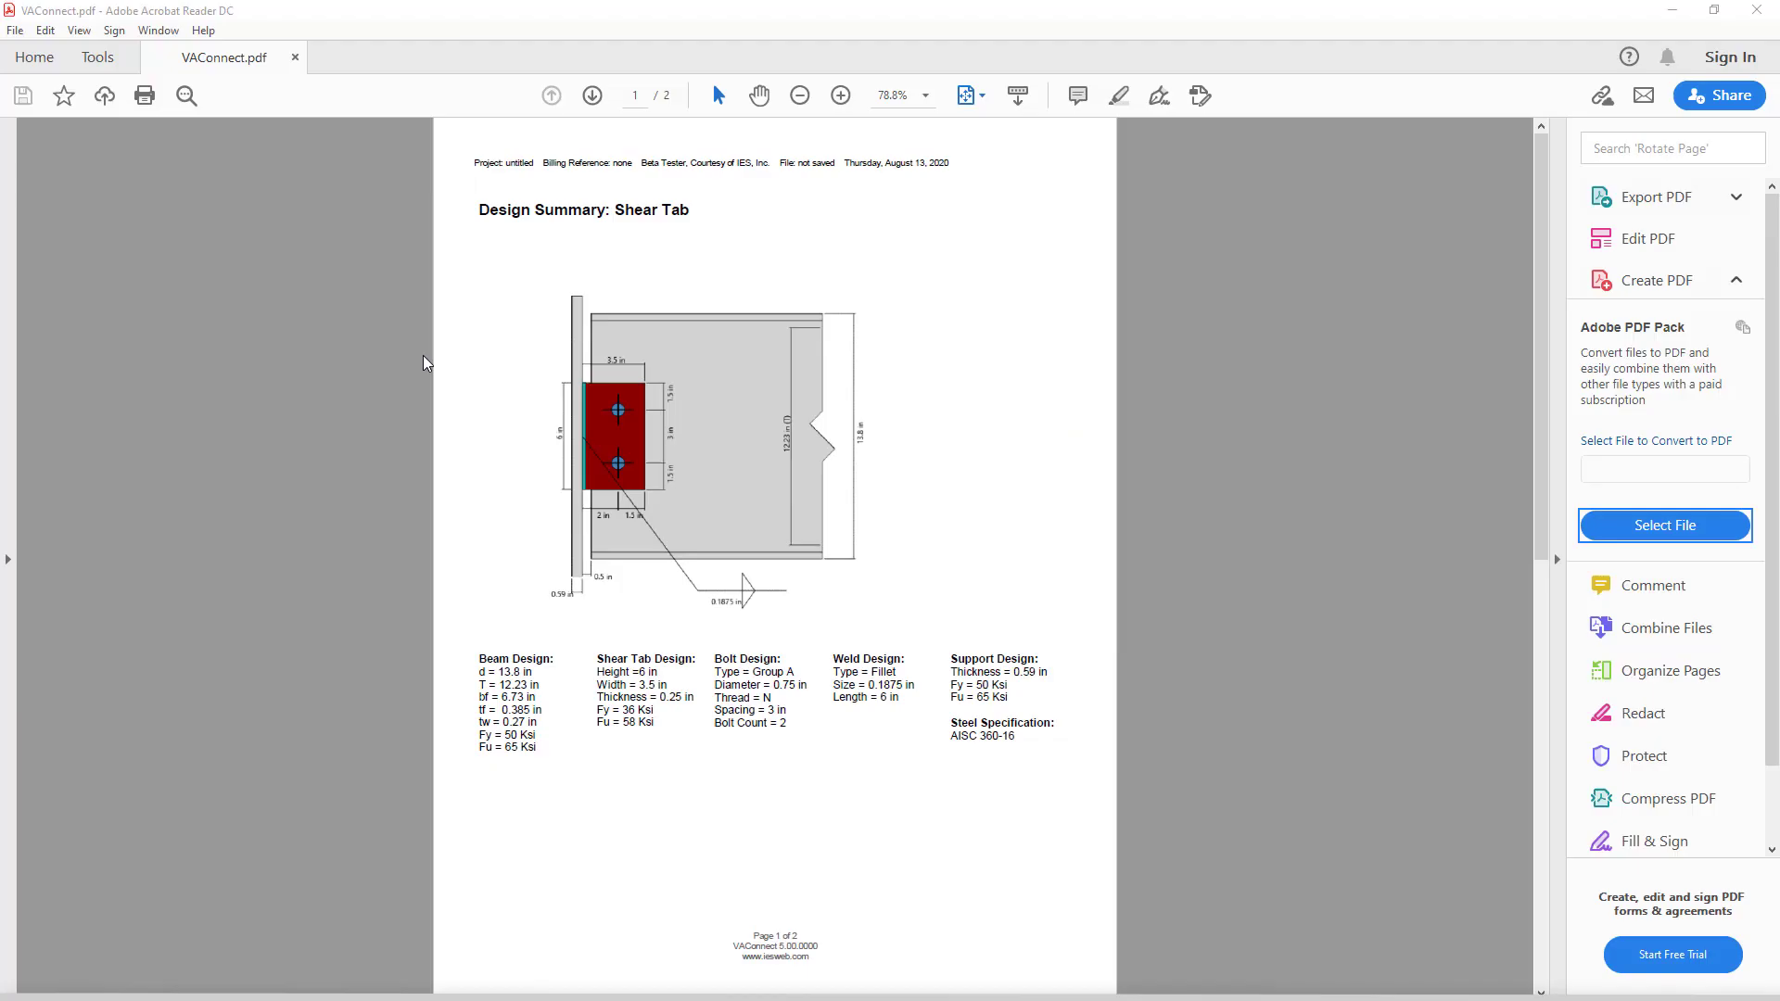
Advance VAConnect.pdf to page 2 of 2 with the limit-state unity table
left_click(591, 95)
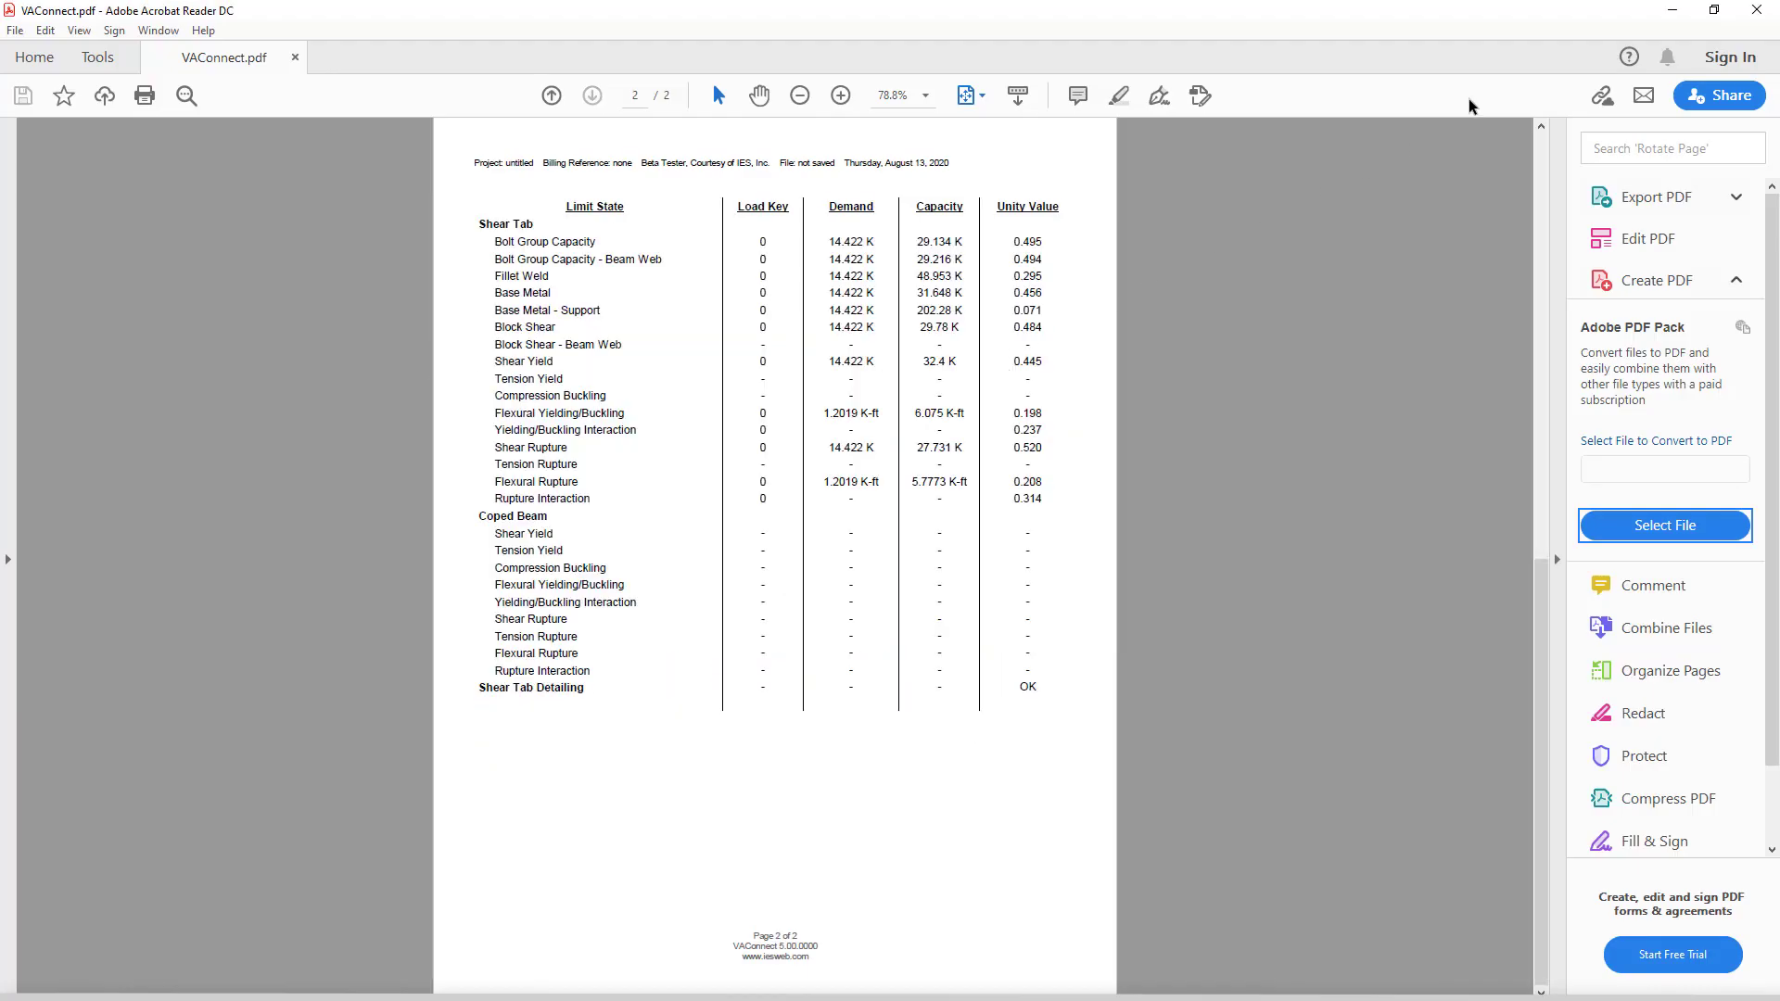